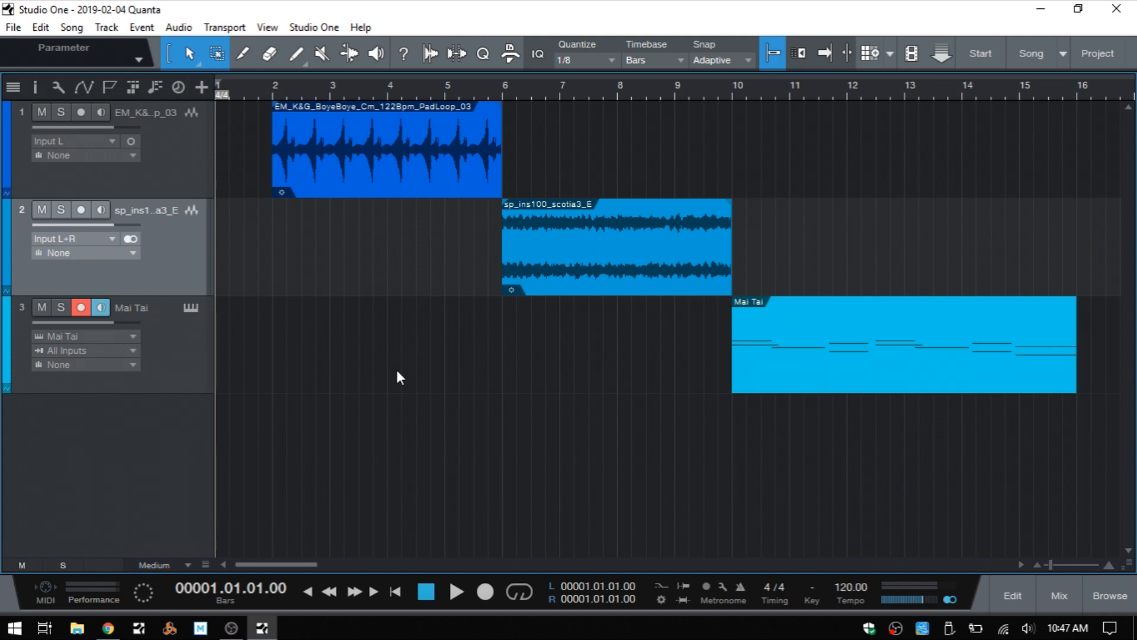
pyautogui.moveTo(201, 87)
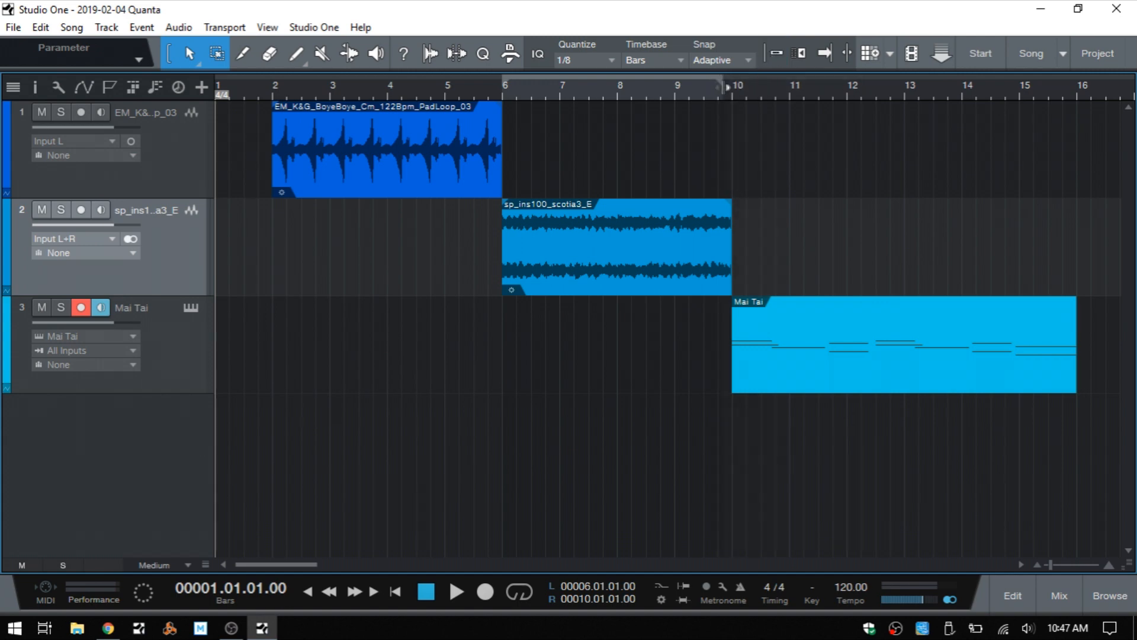
# Enter 00006.01.01.00 and 00010.01.01.00 in the transport's L and R locator fields.
pyautogui.click(772, 53)
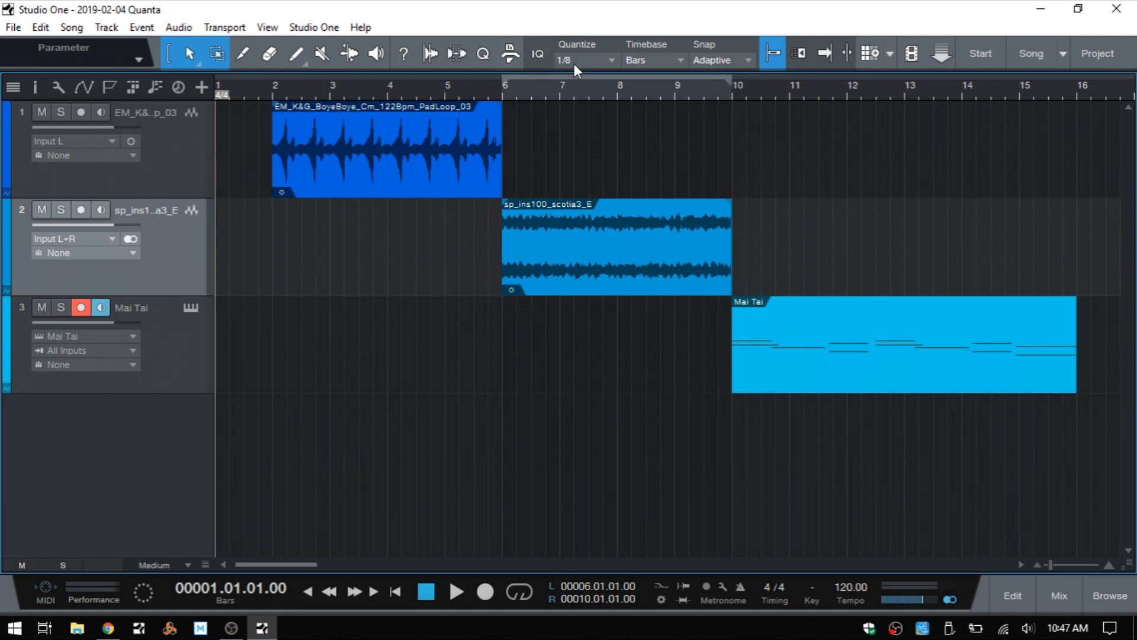
pyautogui.moveTo(584, 69)
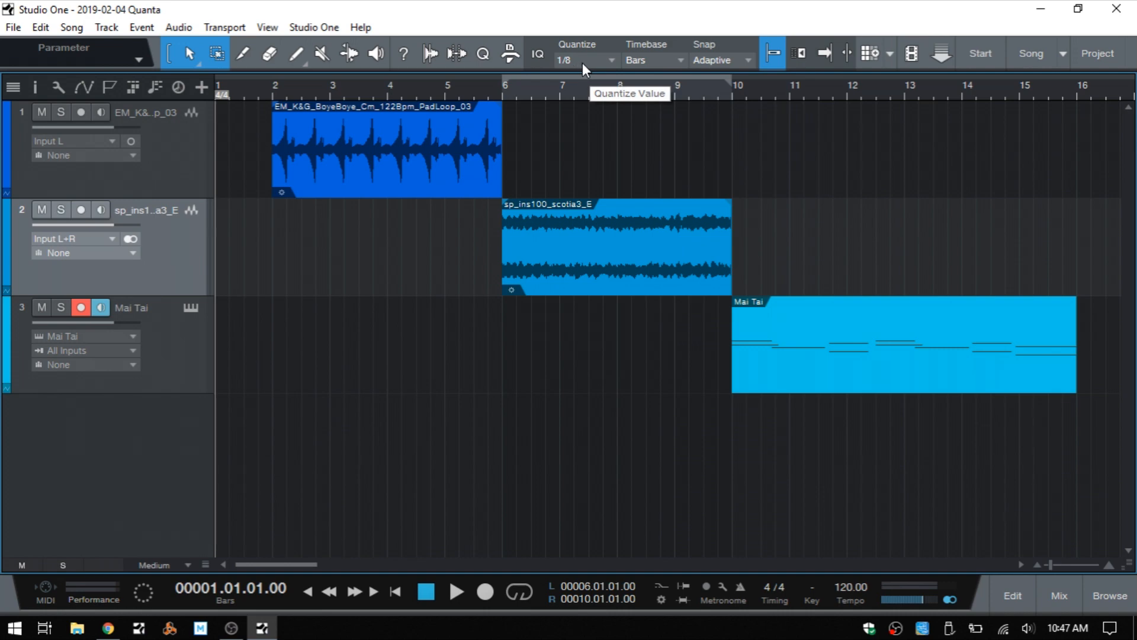
pyautogui.moveTo(723, 67)
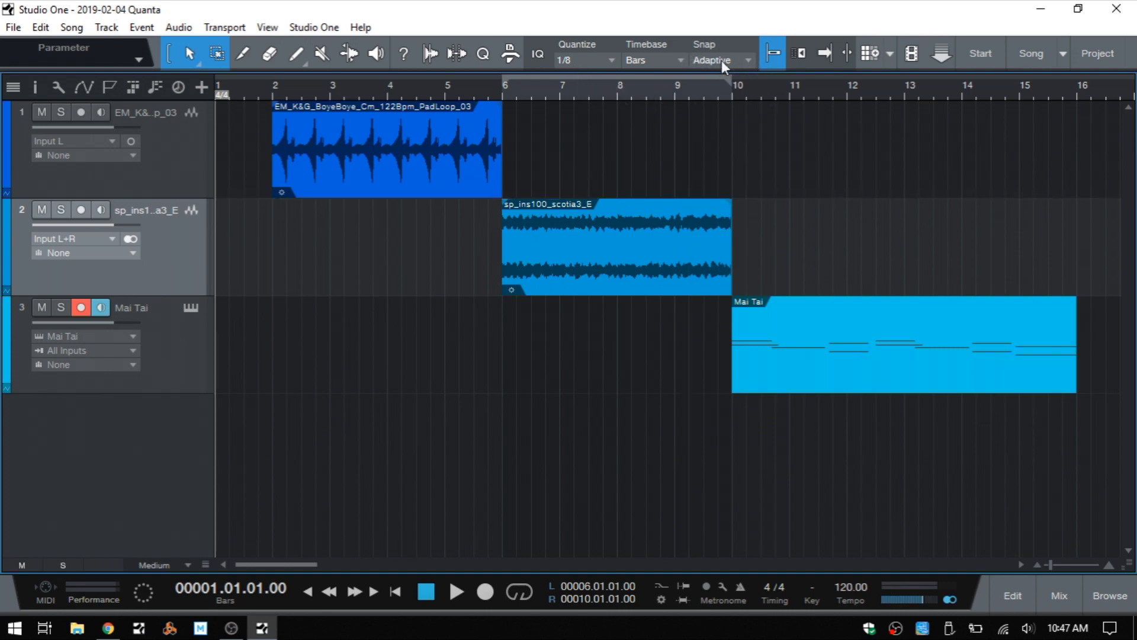
pyautogui.moveTo(598, 170)
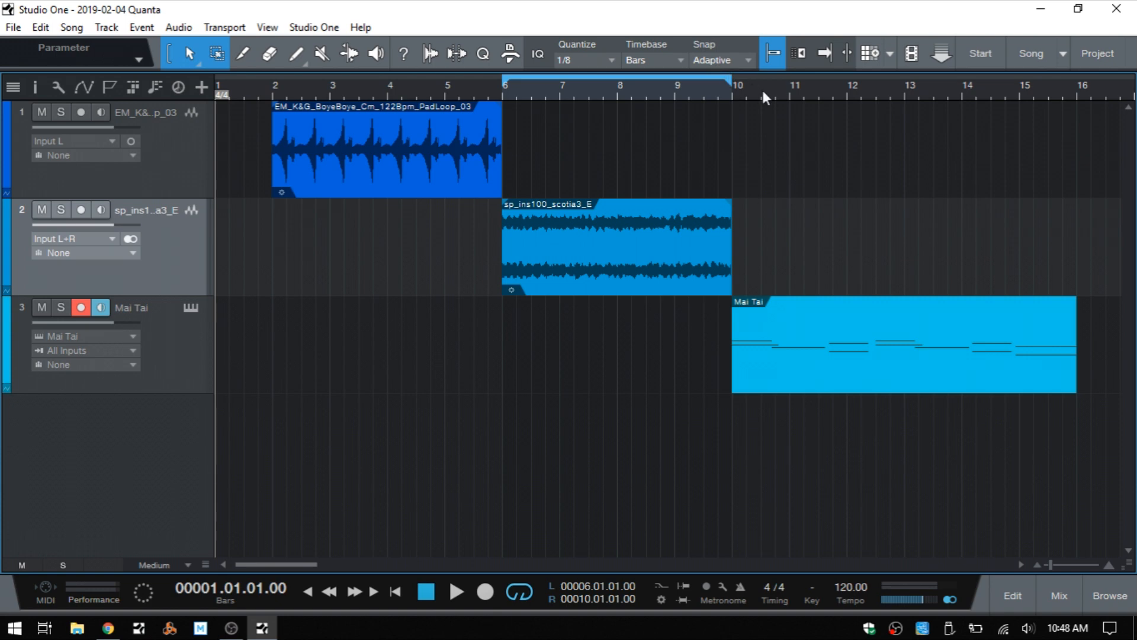
pyautogui.moveTo(566, 172)
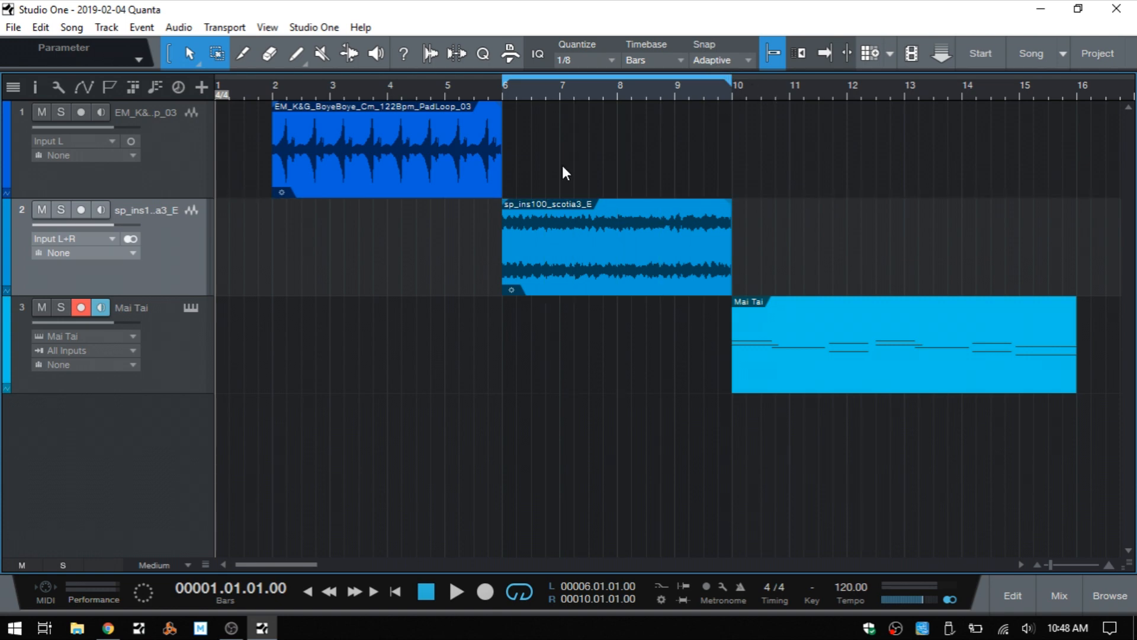
pyautogui.moveTo(369, 282)
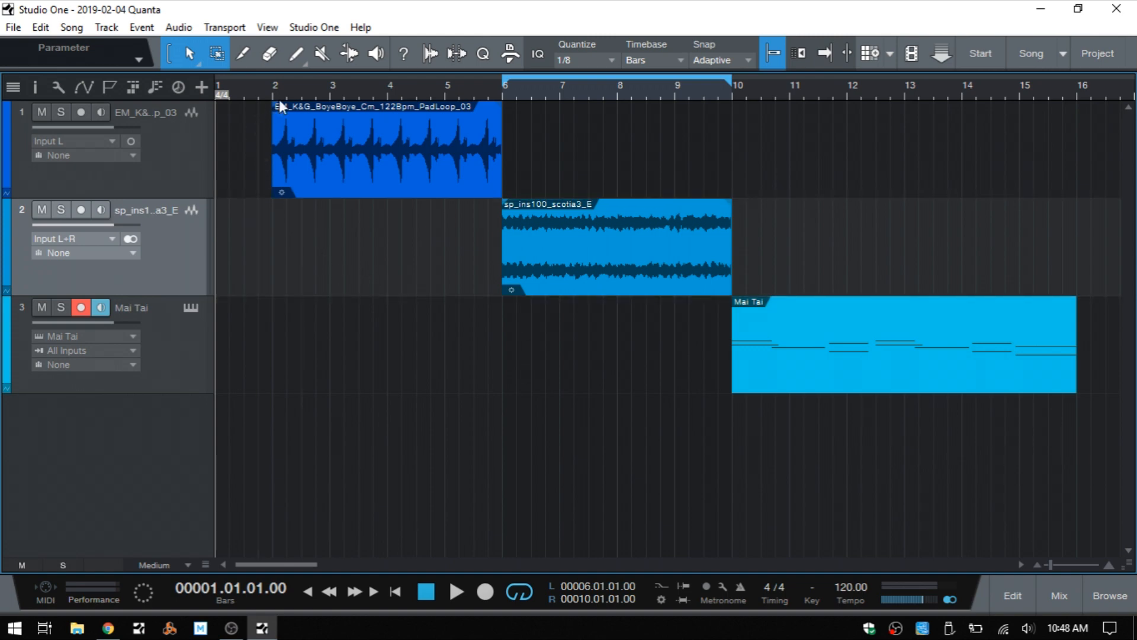
pyautogui.moveTo(277, 96)
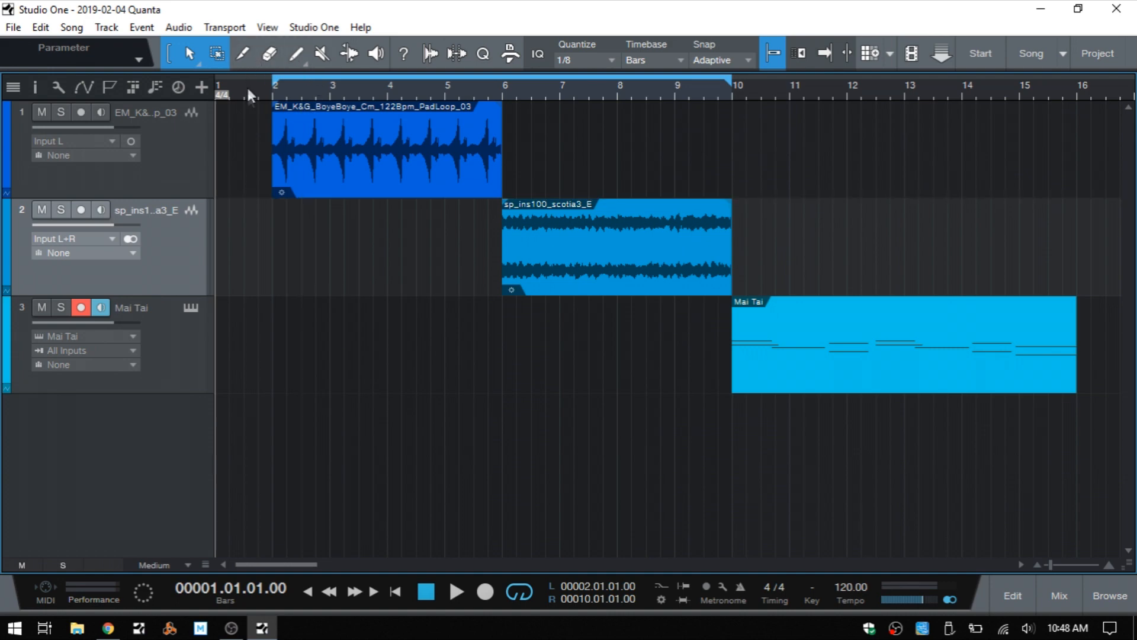
pyautogui.moveTo(501, 97)
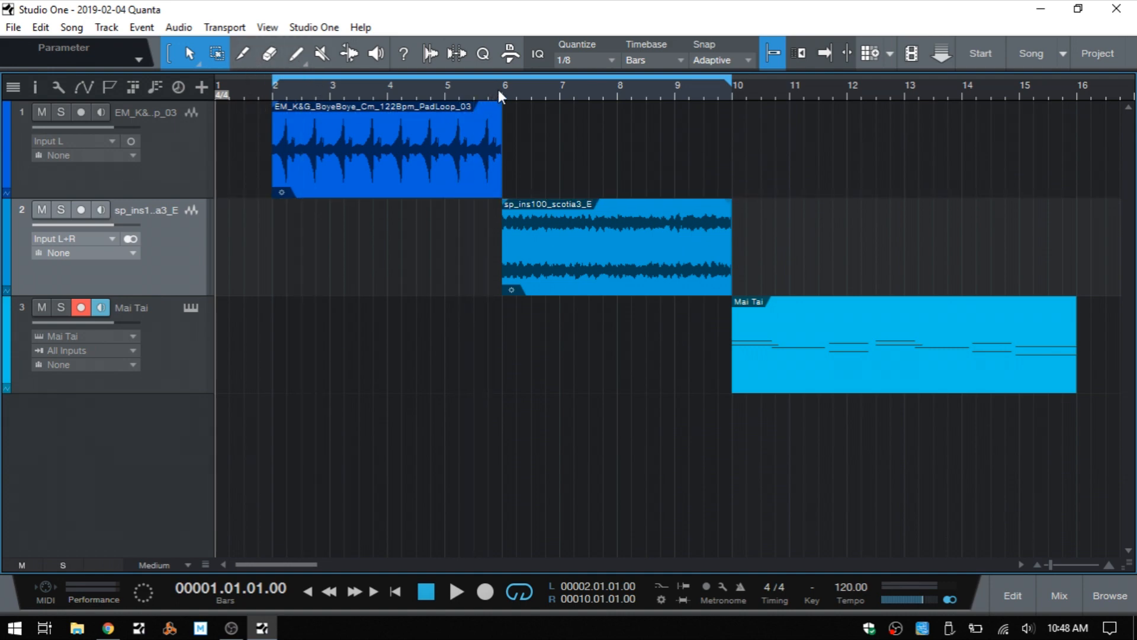
pyautogui.moveTo(505, 98)
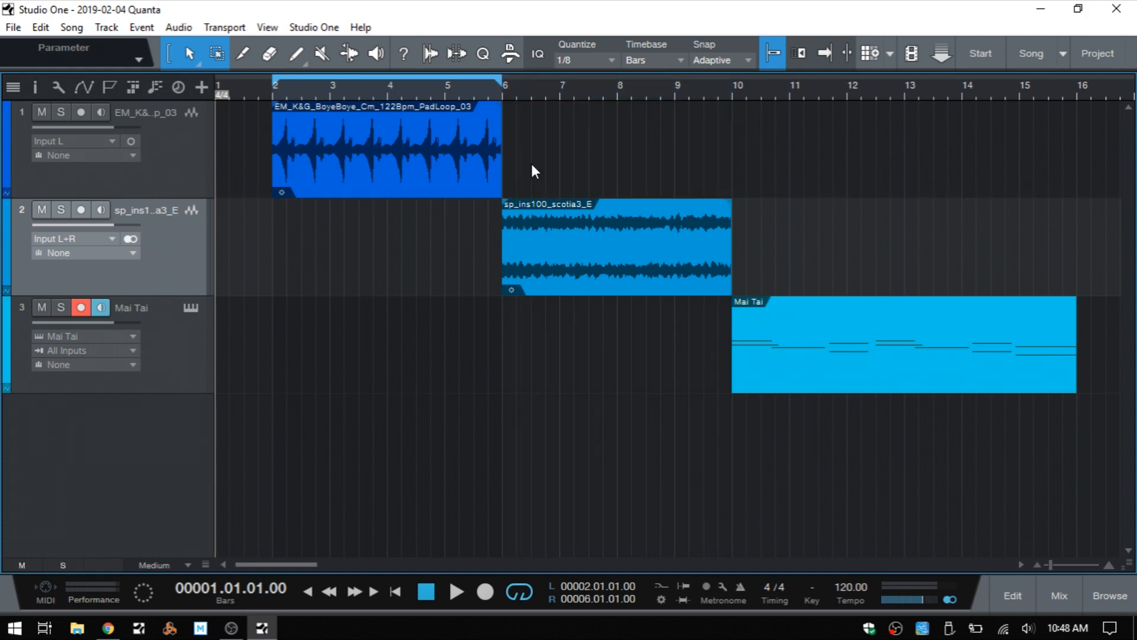
pyautogui.moveTo(584, 167)
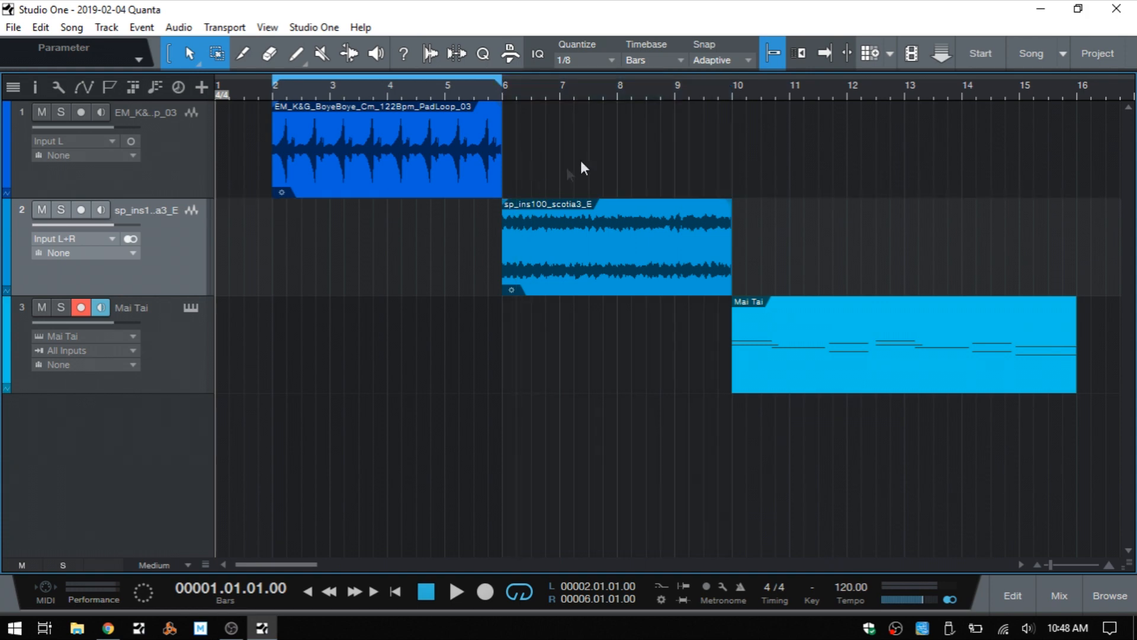
pyautogui.moveTo(814, 78)
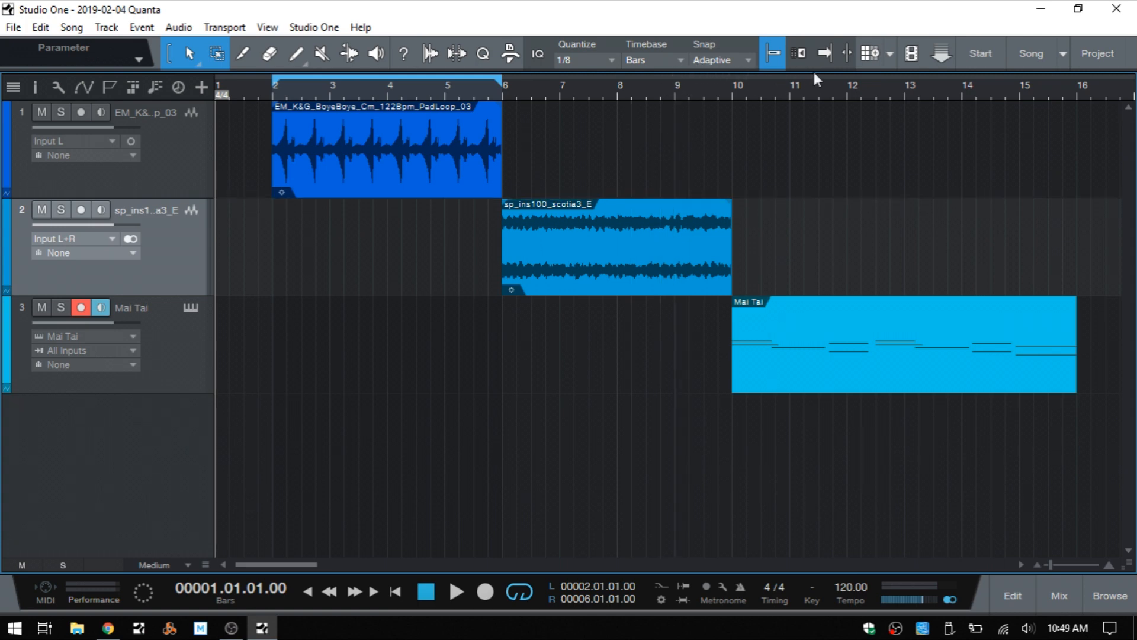
pyautogui.moveTo(741, 86)
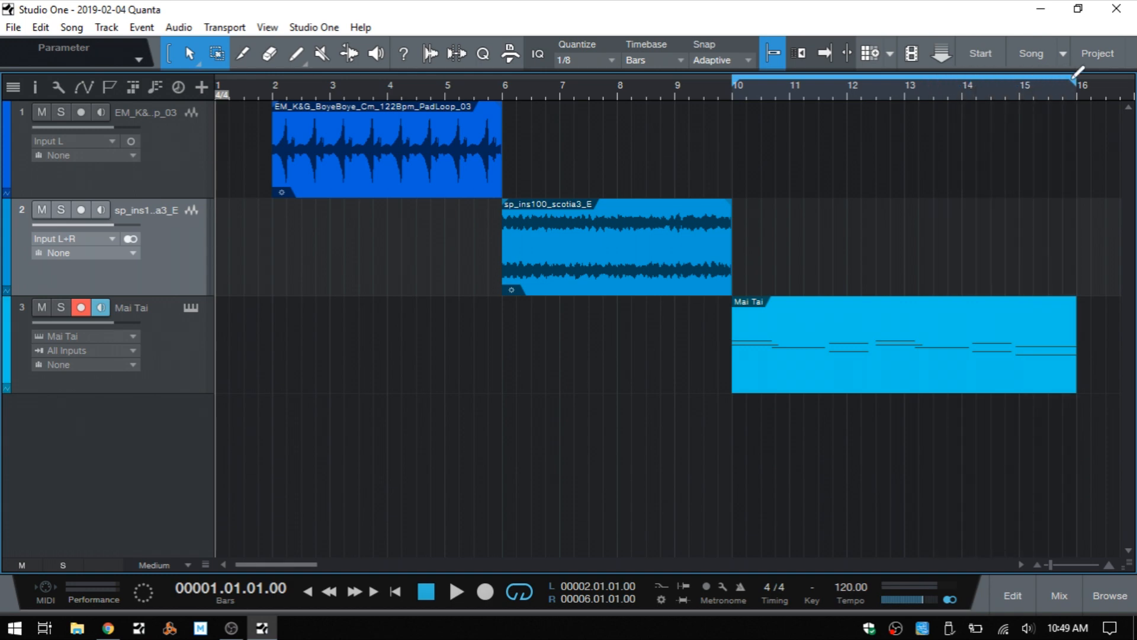
# Drag the ruler loop range to bars 10–16 and place the playhead at bar 10.
pyautogui.click(849, 84)
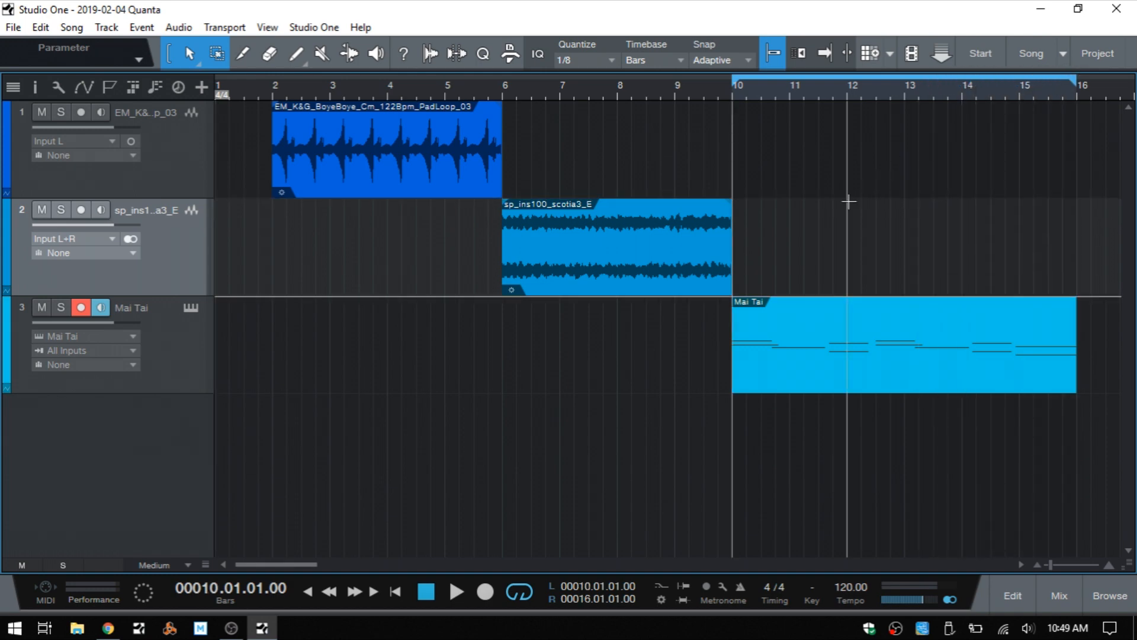
pyautogui.moveTo(433, 204)
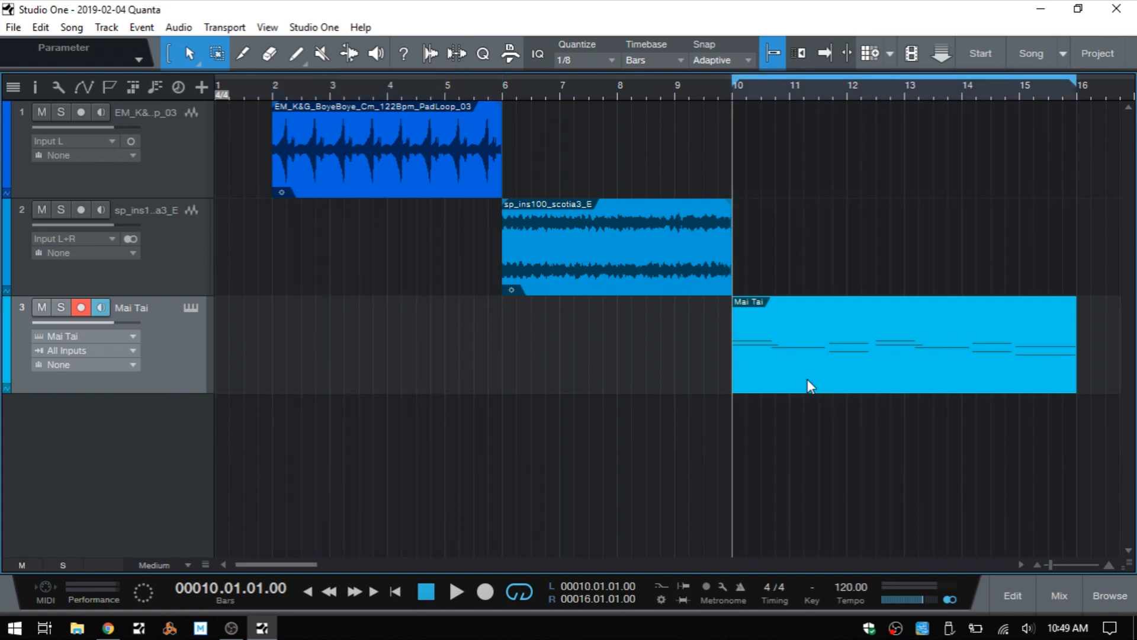
pyautogui.moveTo(901, 385)
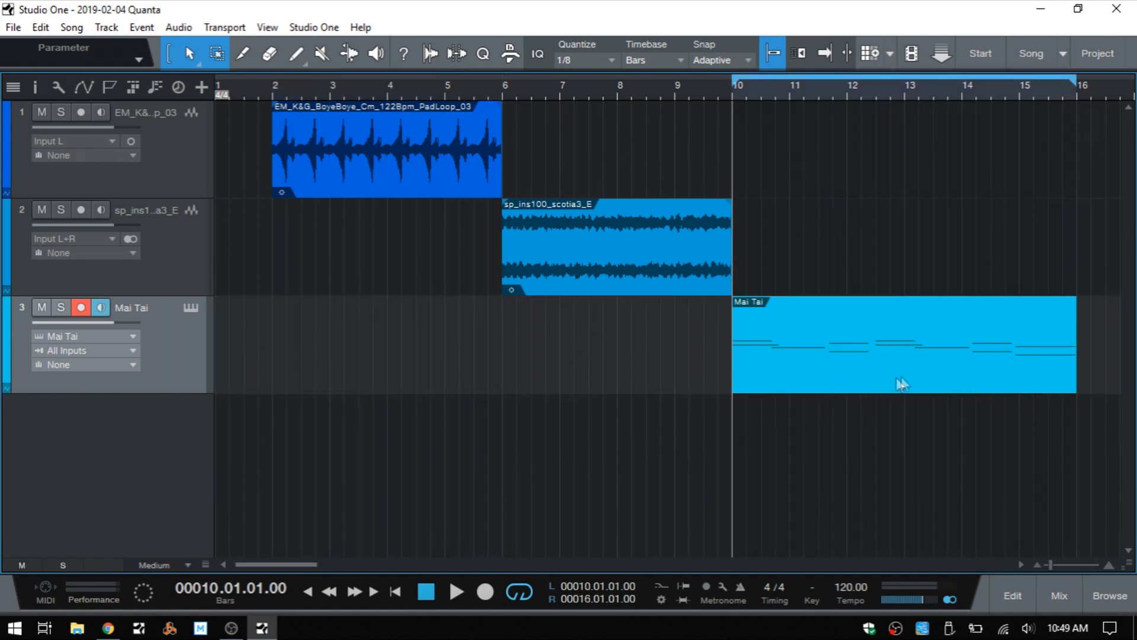
pyautogui.moveTo(598, 391)
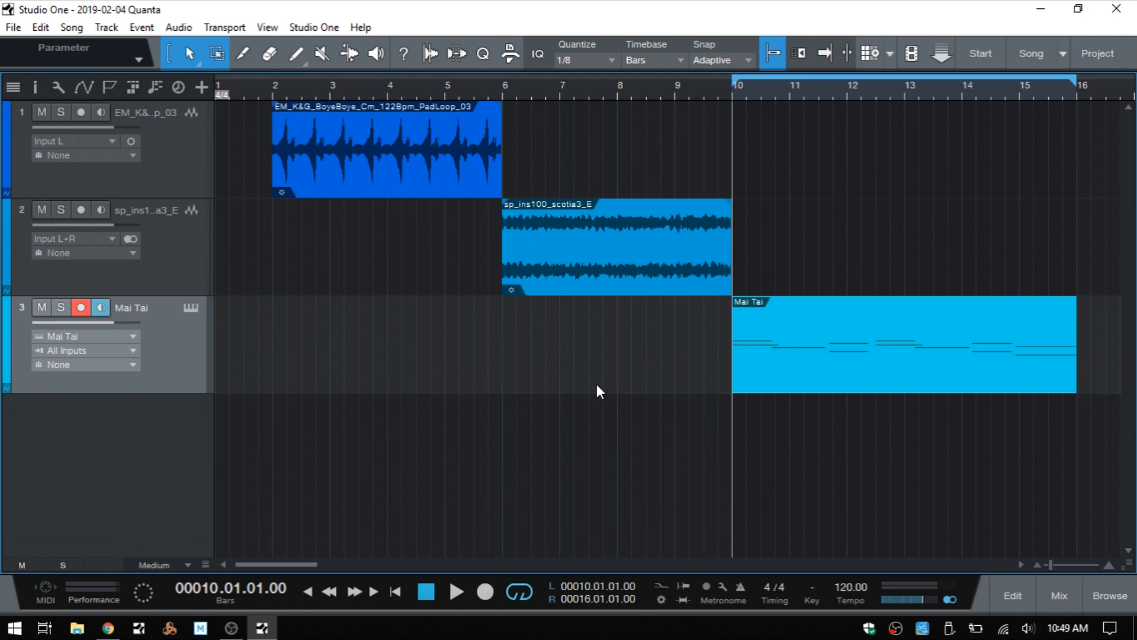
pyautogui.moveTo(752, 114)
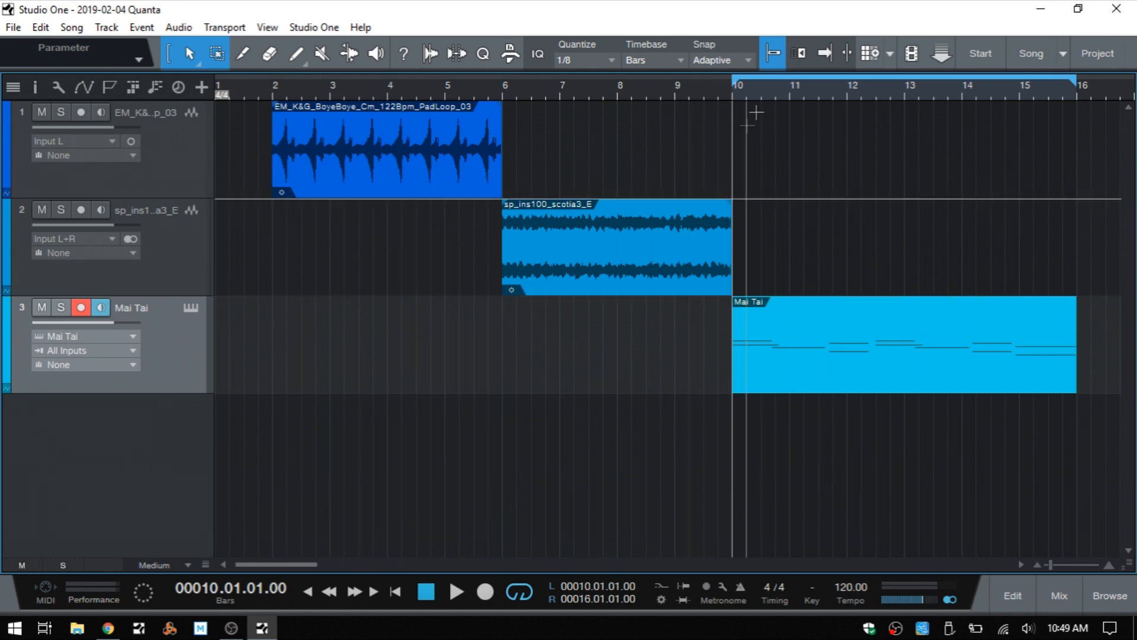
pyautogui.moveTo(1034, 105)
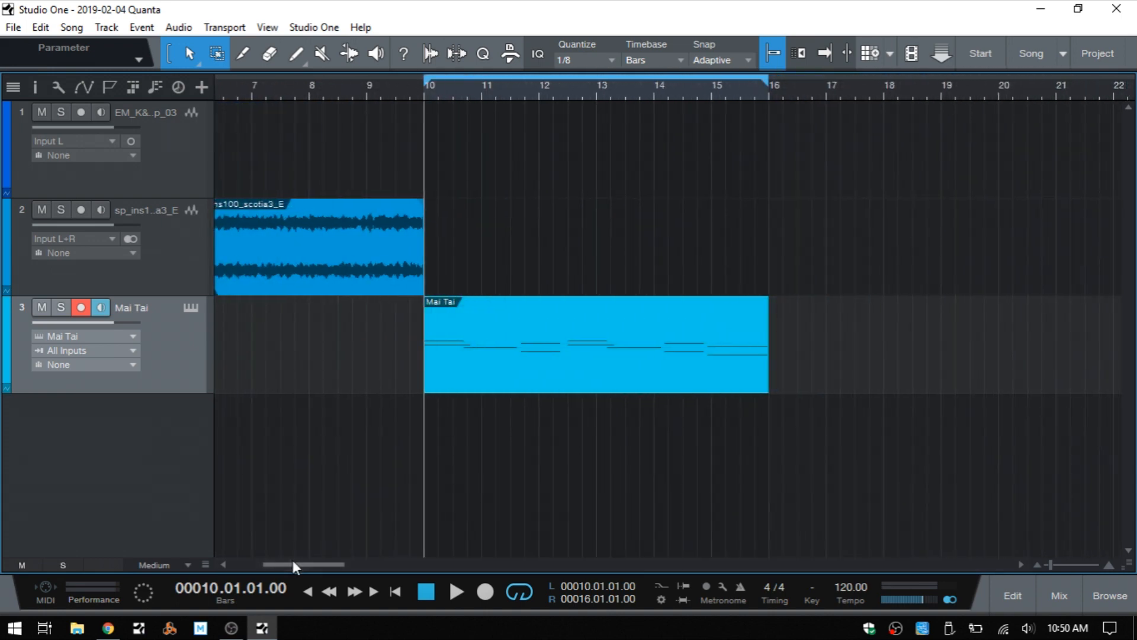
pyautogui.moveTo(754, 446)
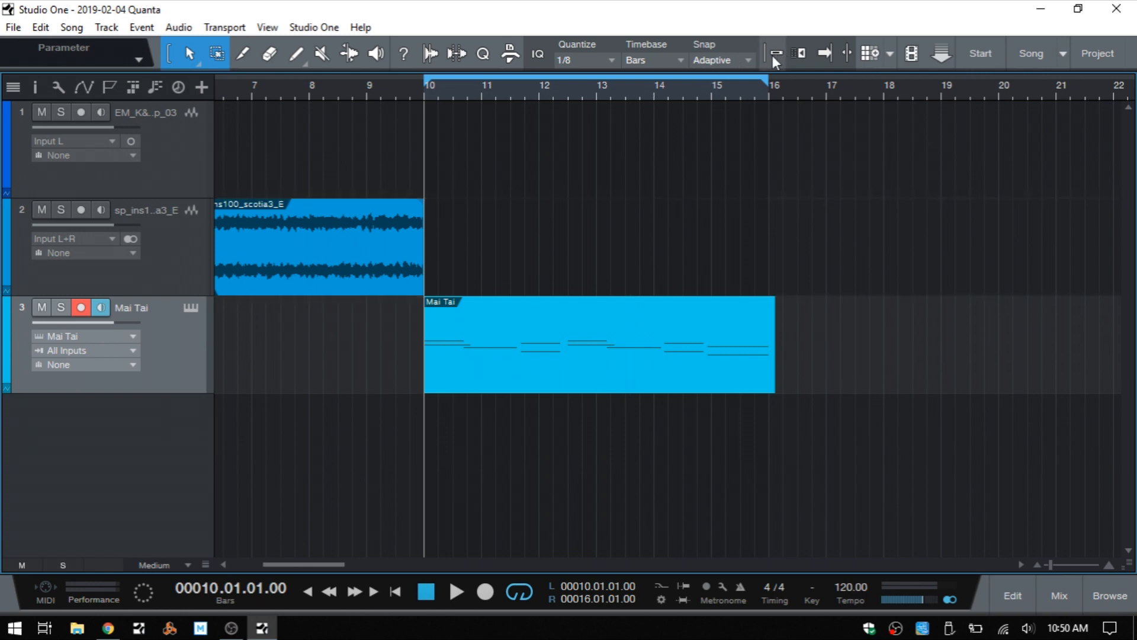
pyautogui.click(772, 53)
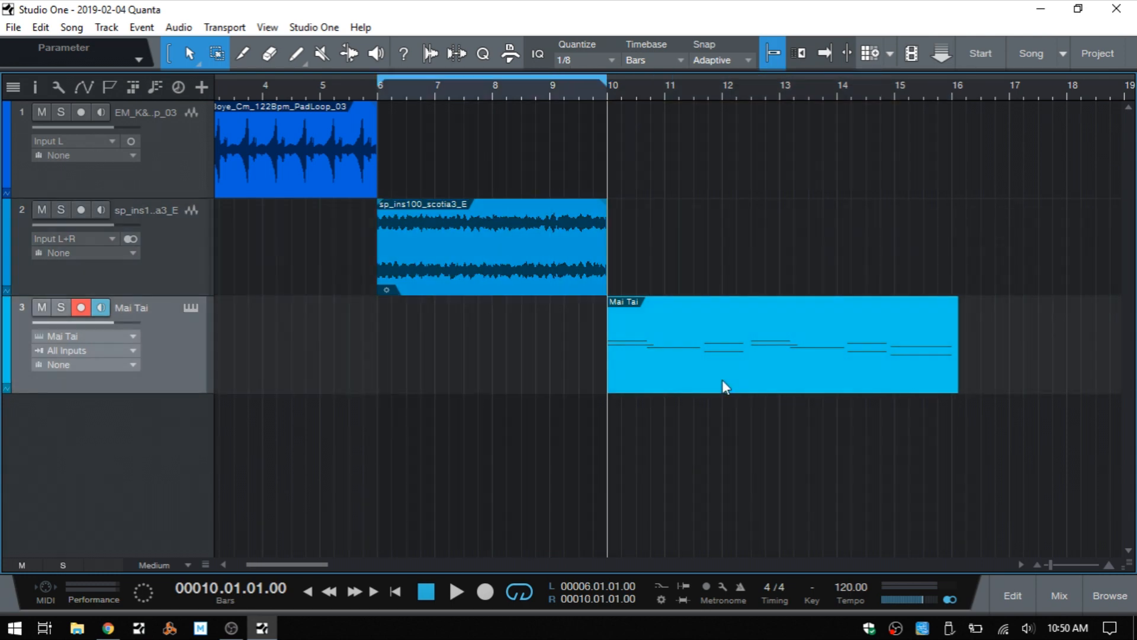
pyautogui.moveTo(960, 407)
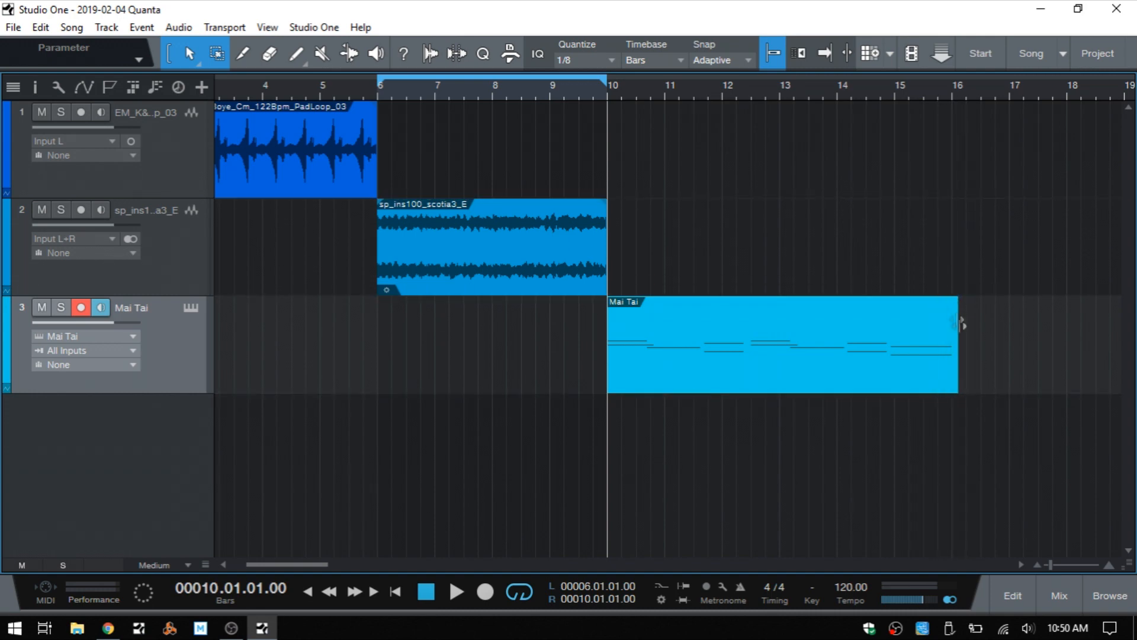
pyautogui.moveTo(772, 390)
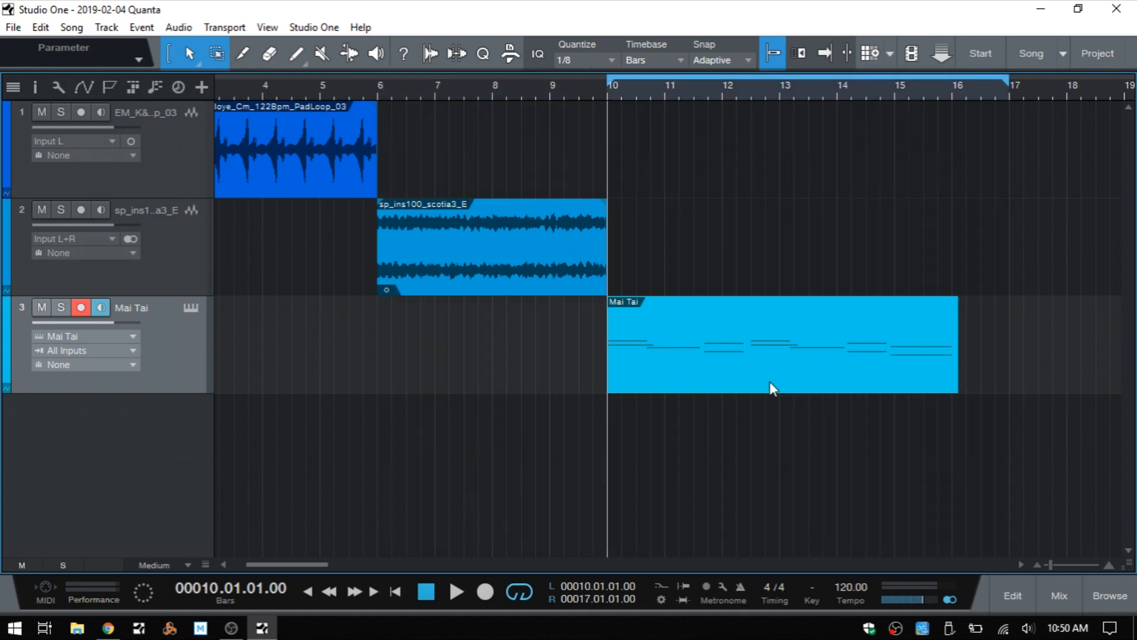
pyautogui.moveTo(991, 97)
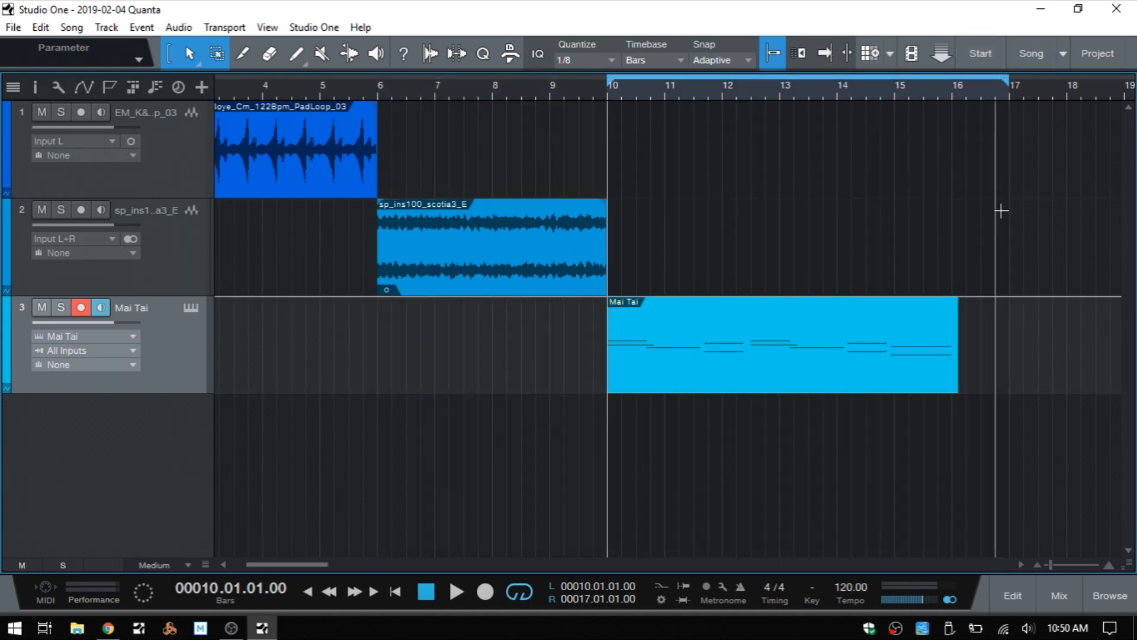
pyautogui.moveTo(970, 371)
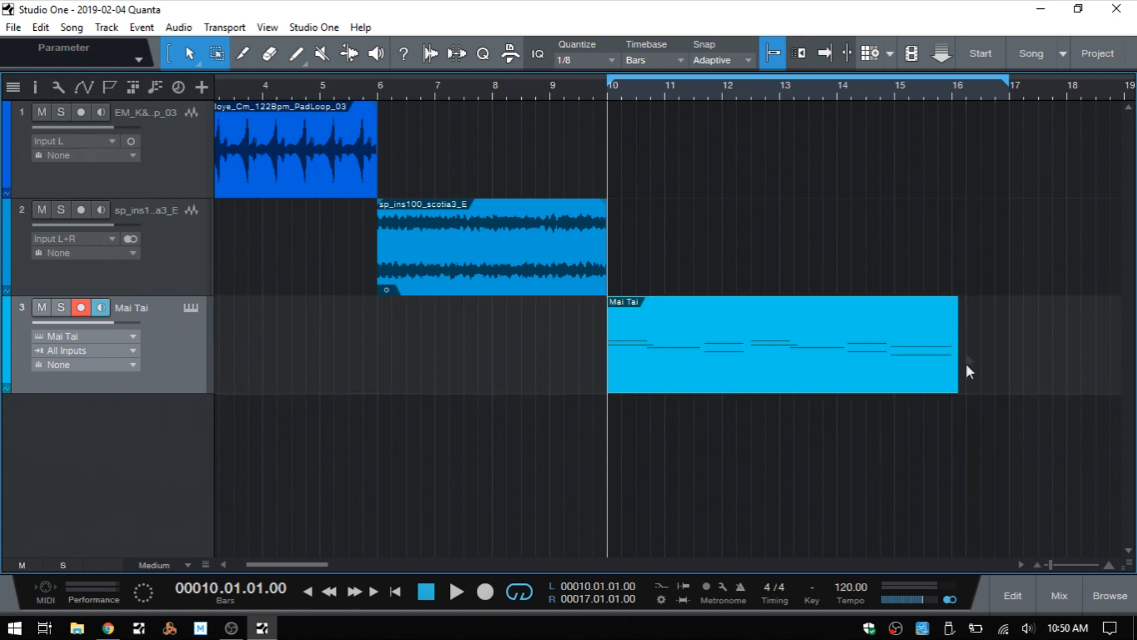
pyautogui.moveTo(778, 394)
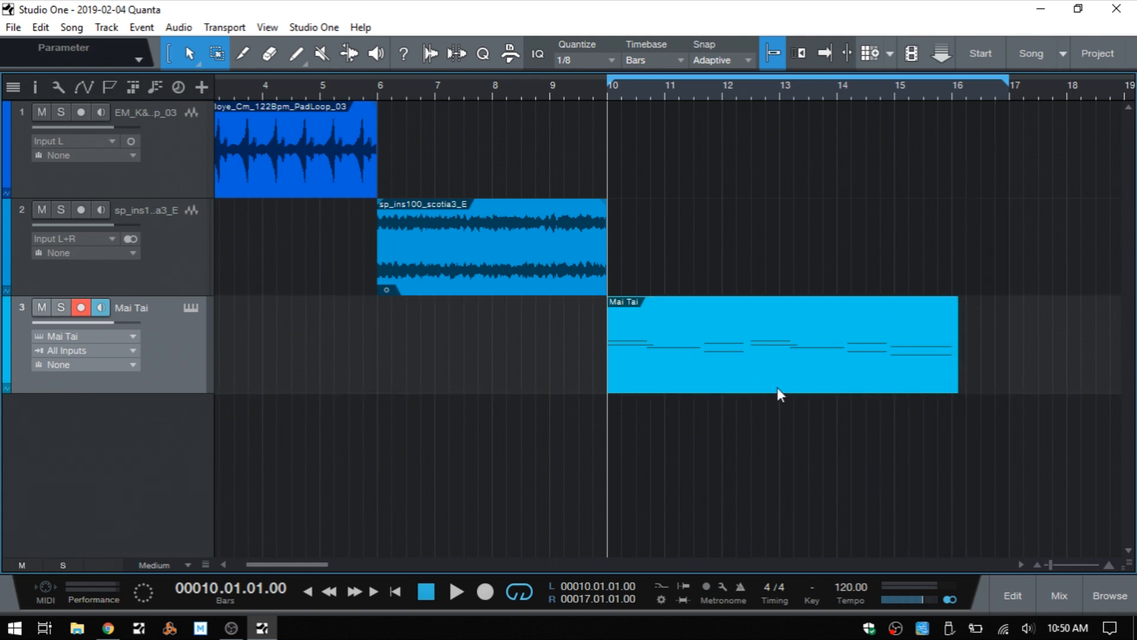
pyautogui.moveTo(718, 383)
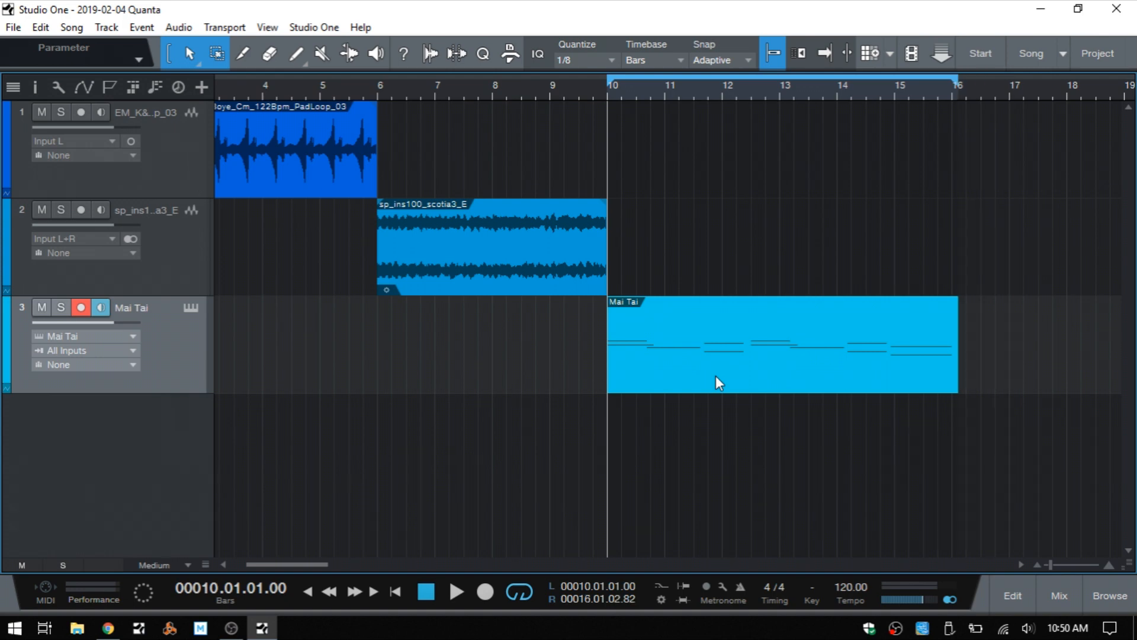
pyautogui.moveTo(730, 392)
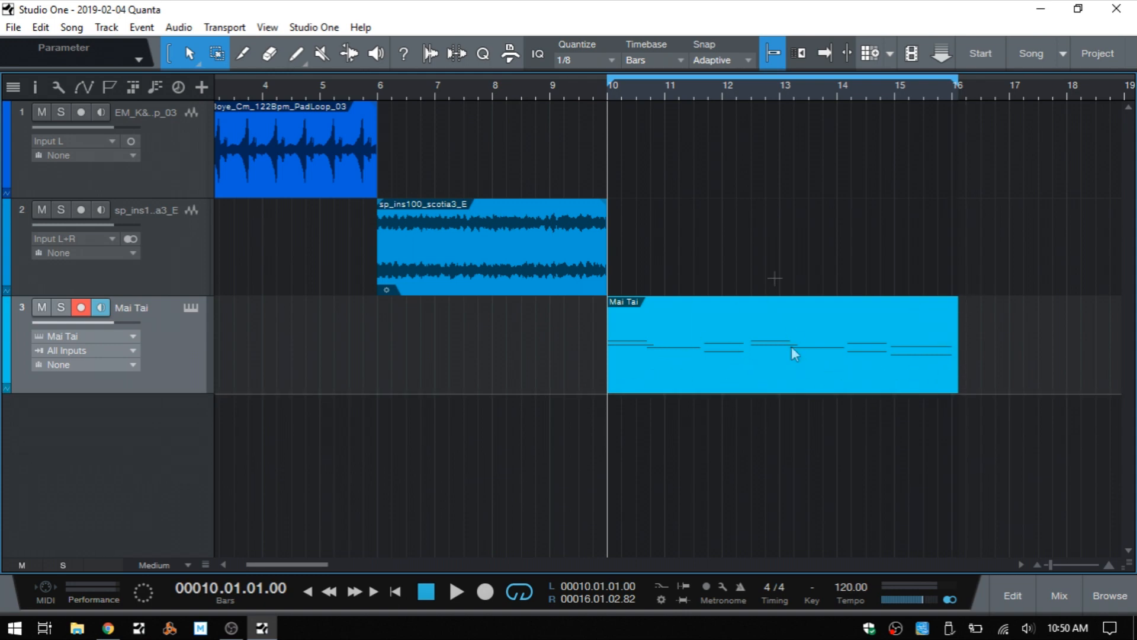
pyautogui.moveTo(720, 243)
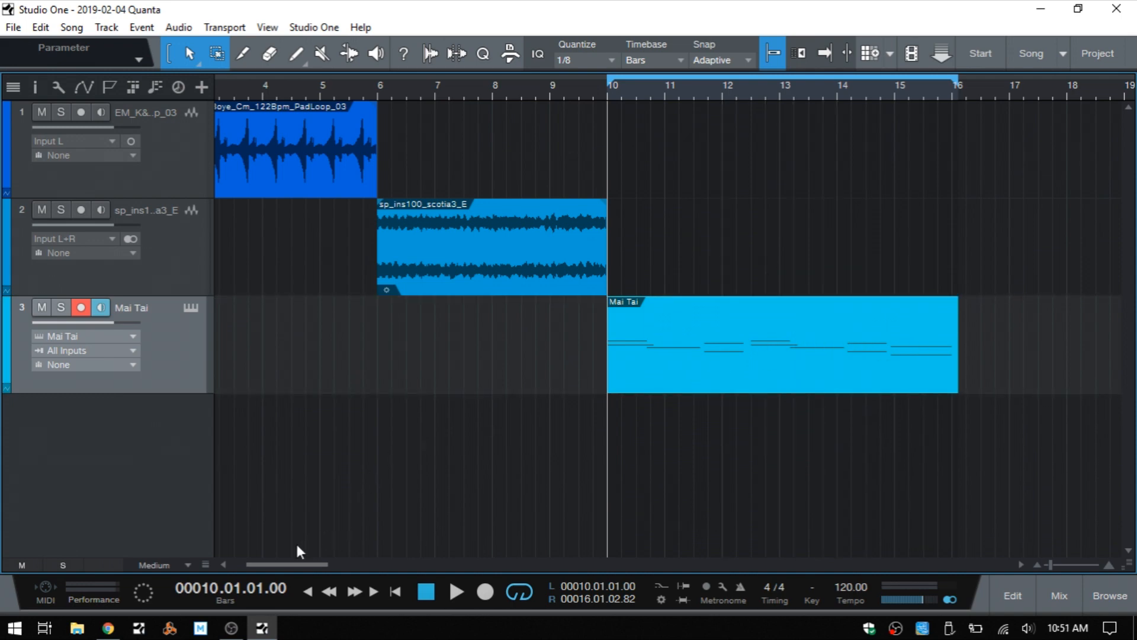
# Enable Loop Follows Selection in the Loop button's context menu and confirm it is on.
pyautogui.hscroll(-3)
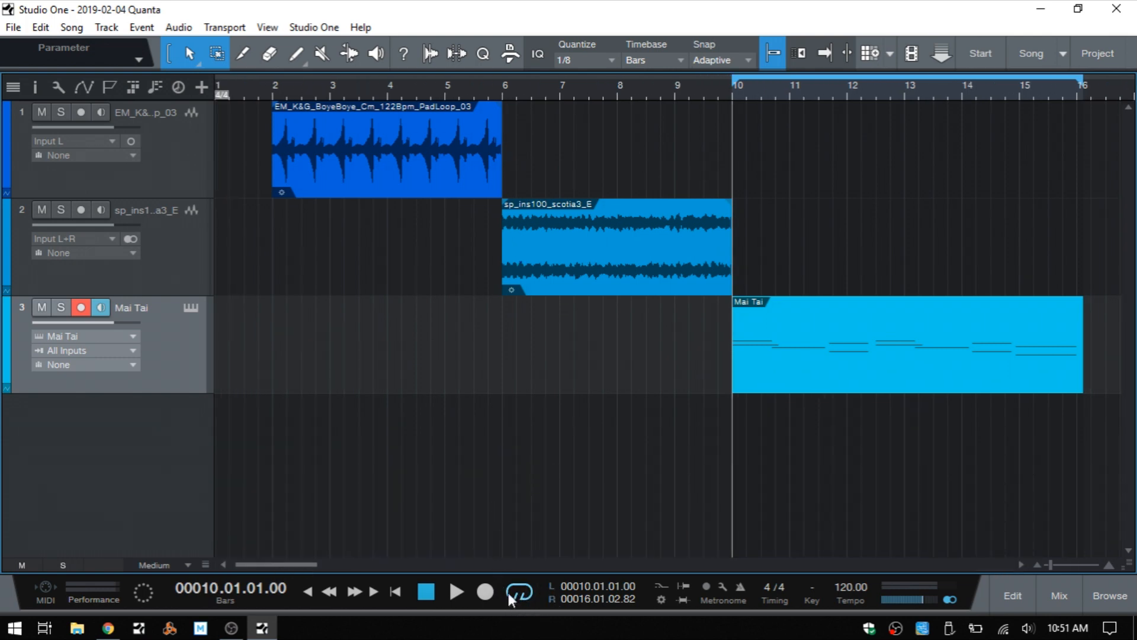
pyautogui.rightClick(519, 592)
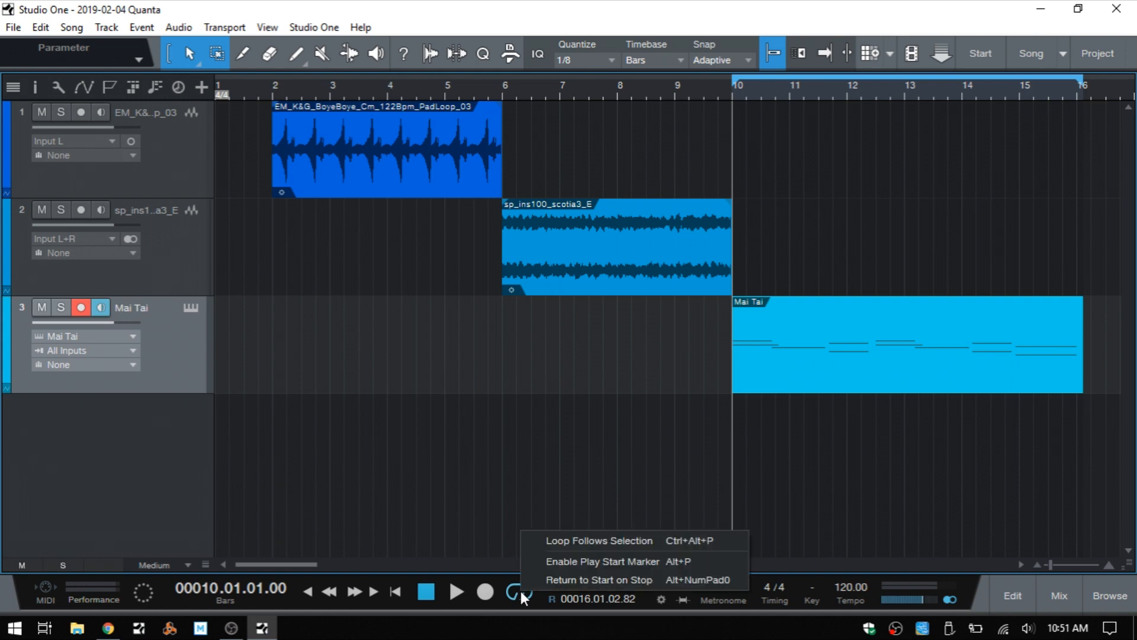
pyautogui.moveTo(620, 540)
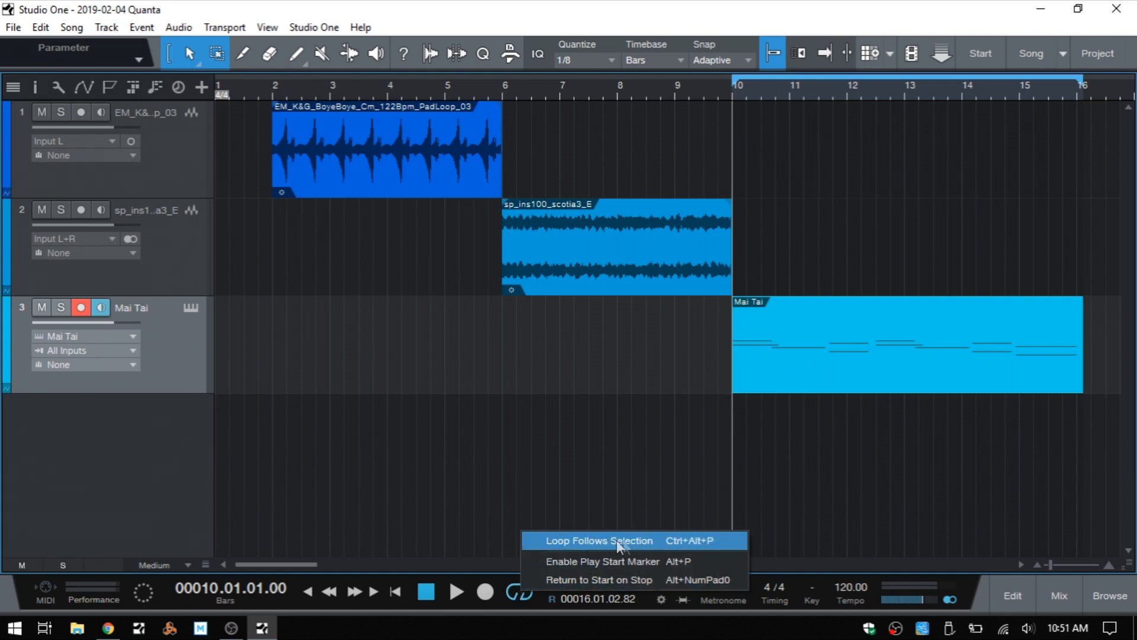
pyautogui.moveTo(718, 547)
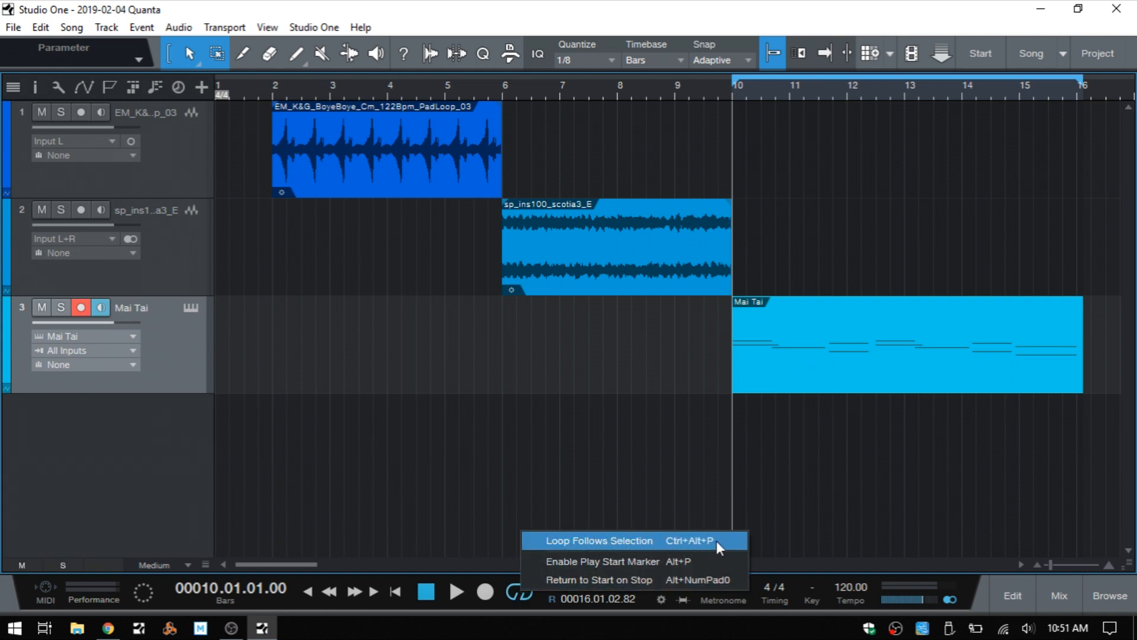
pyautogui.click(599, 540)
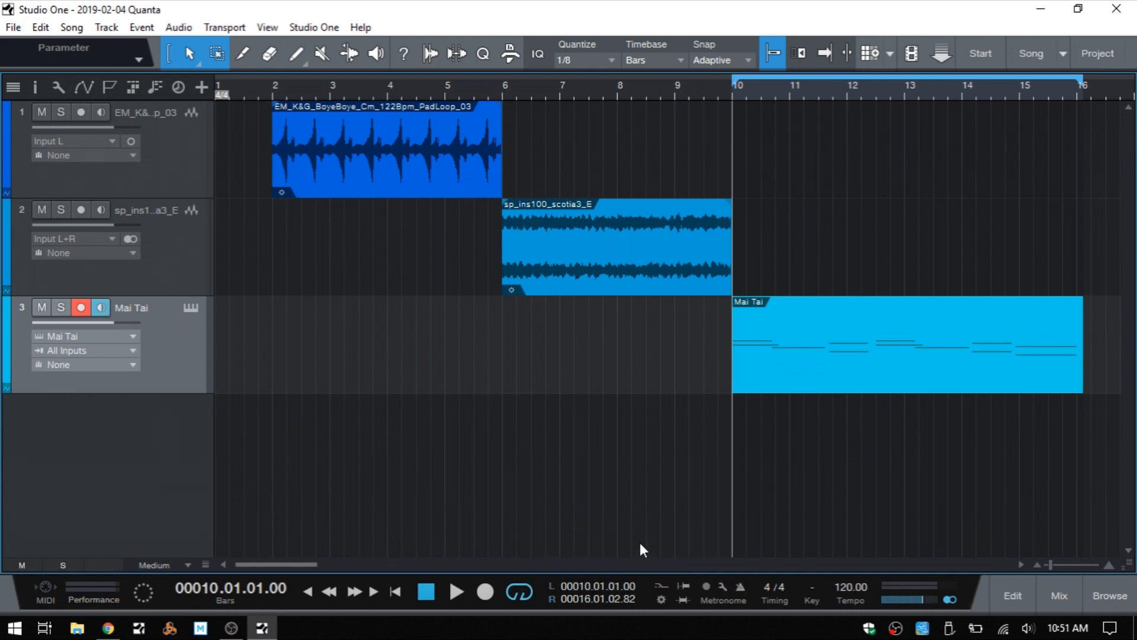
pyautogui.rightClick(517, 592)
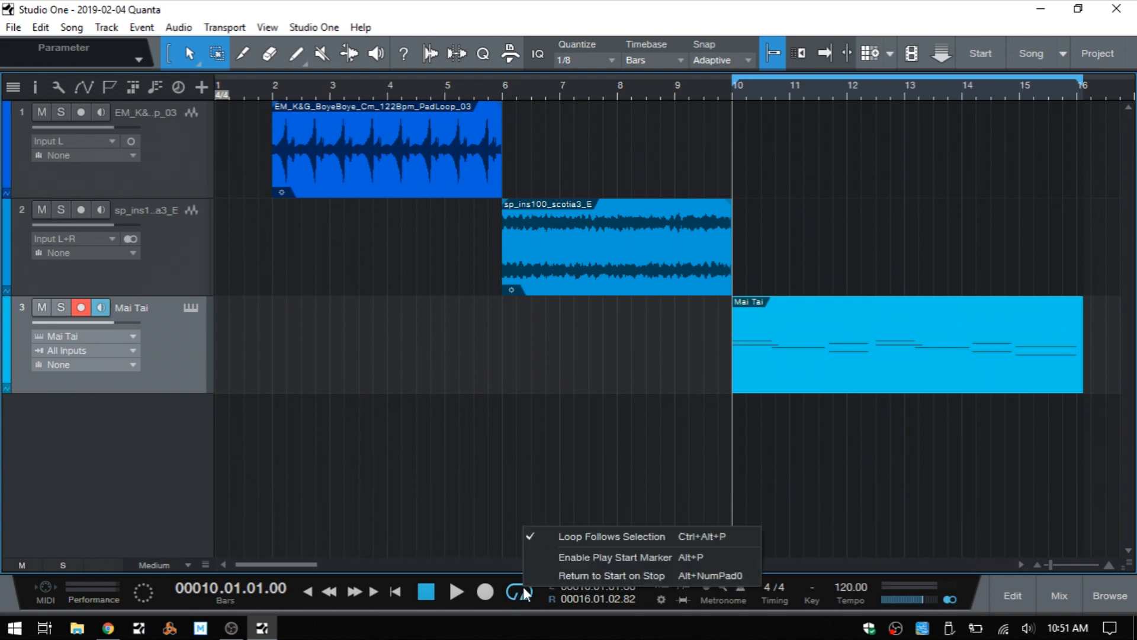
pyautogui.moveTo(427, 529)
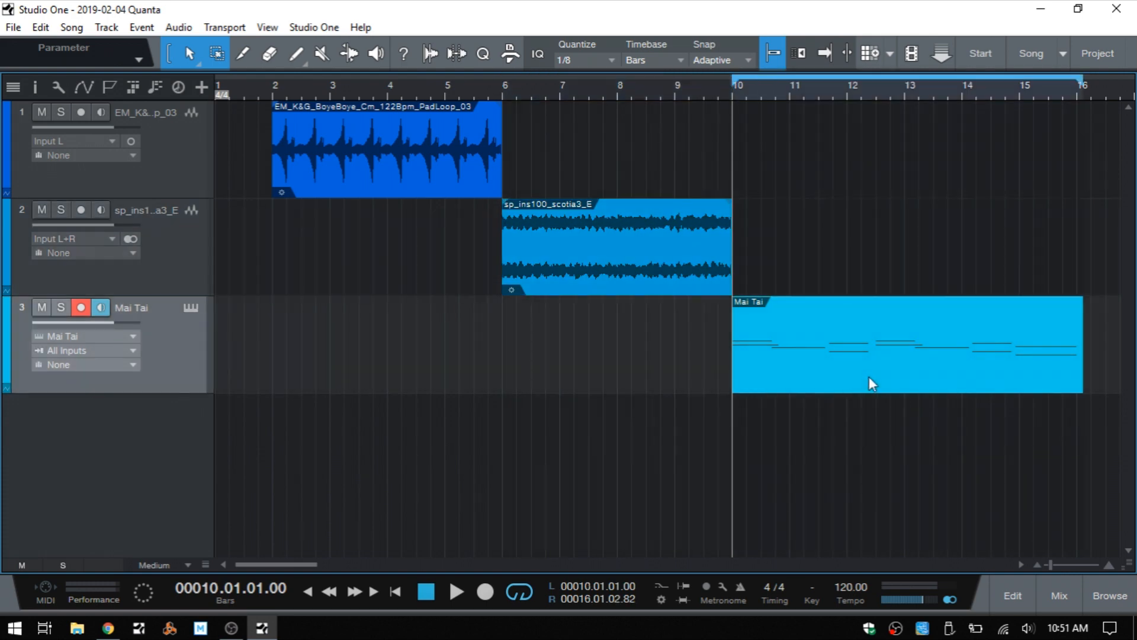
pyautogui.moveTo(349, 377)
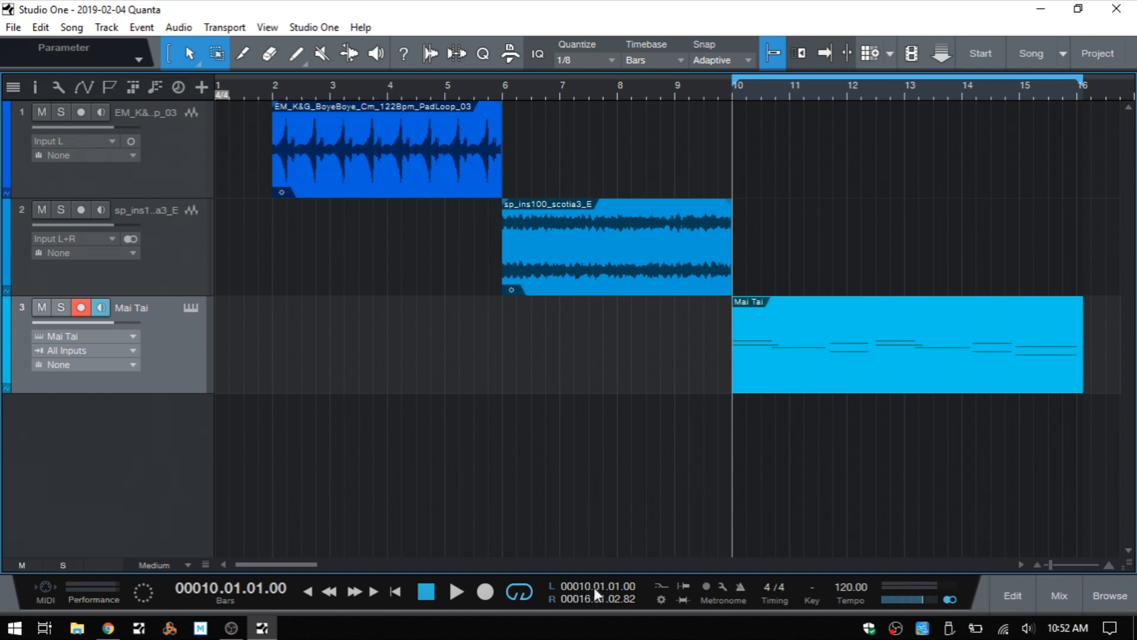
pyautogui.moveTo(595, 594)
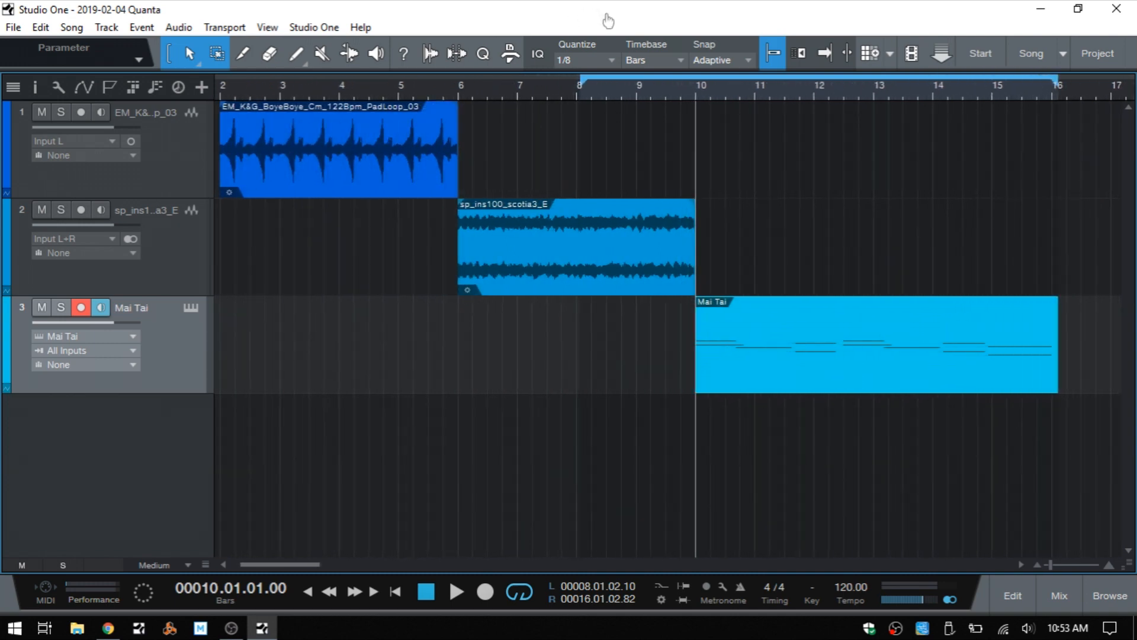
pyautogui.moveTo(295, 413)
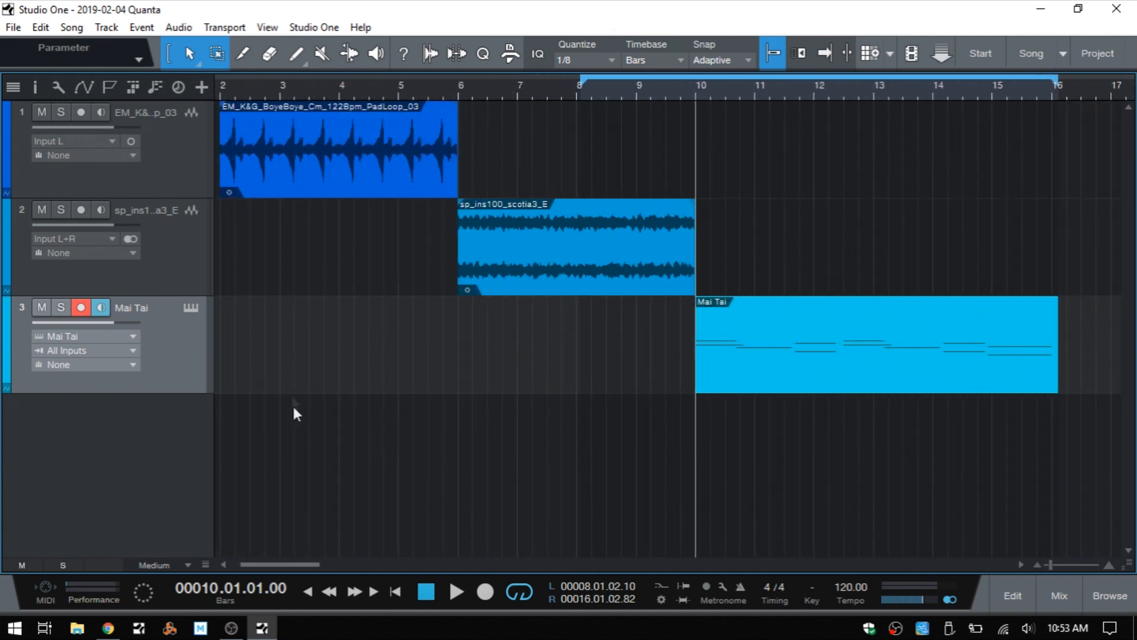
pyautogui.moveTo(406, 112)
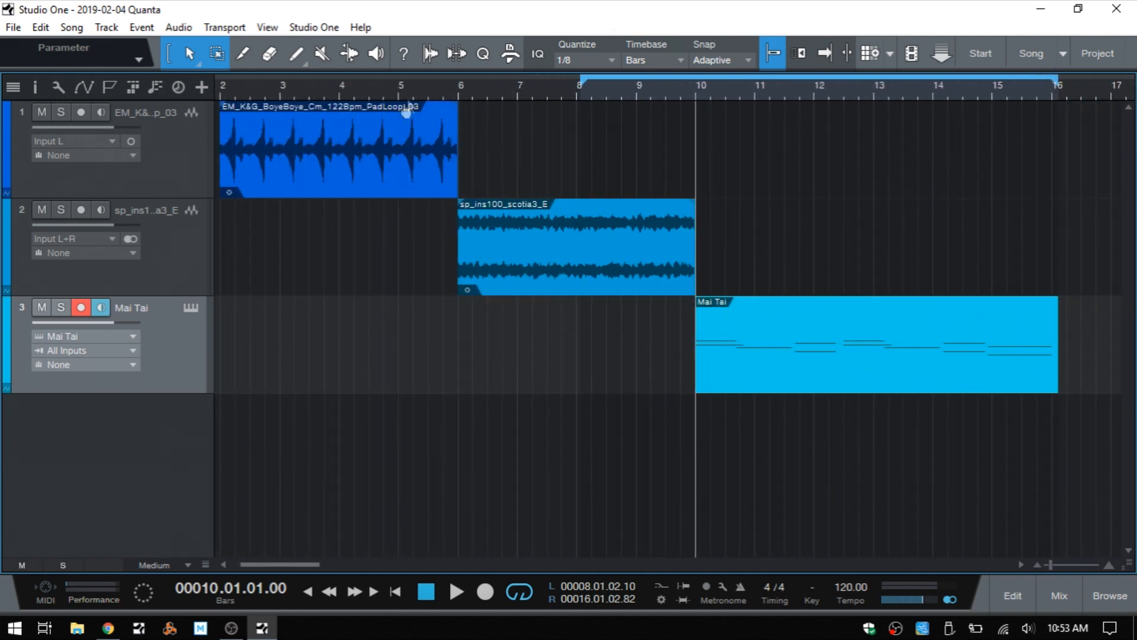
pyautogui.moveTo(808, 107)
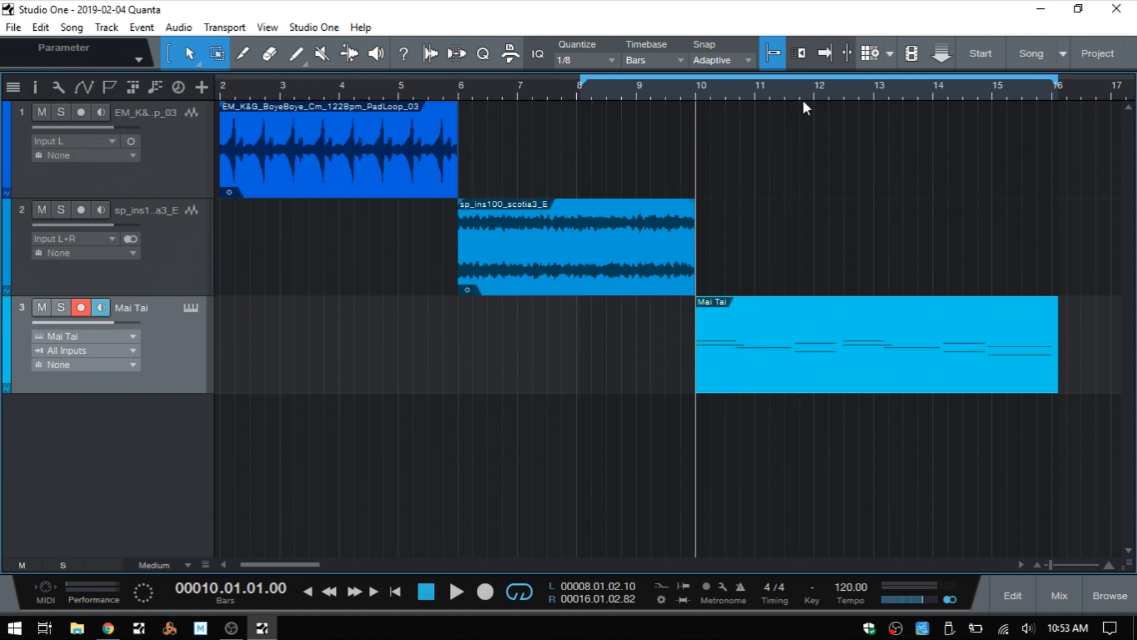
# Set the left loop locator at bar 4.03 and the right locator at bar 11.03.
pyautogui.click(368, 85)
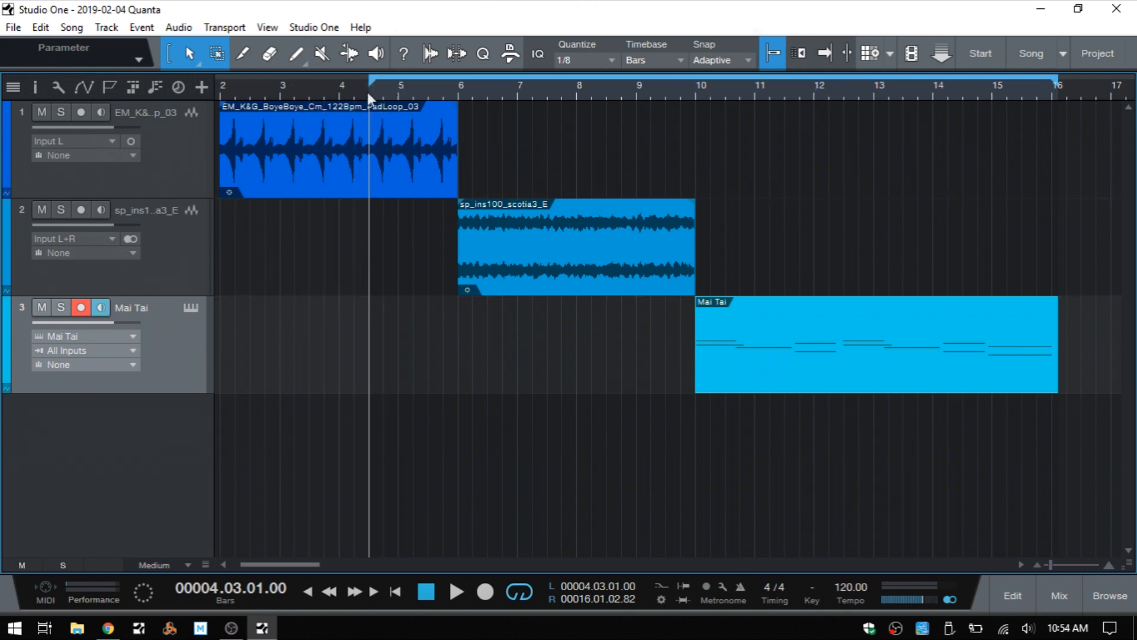
pyautogui.moveTo(610, 117)
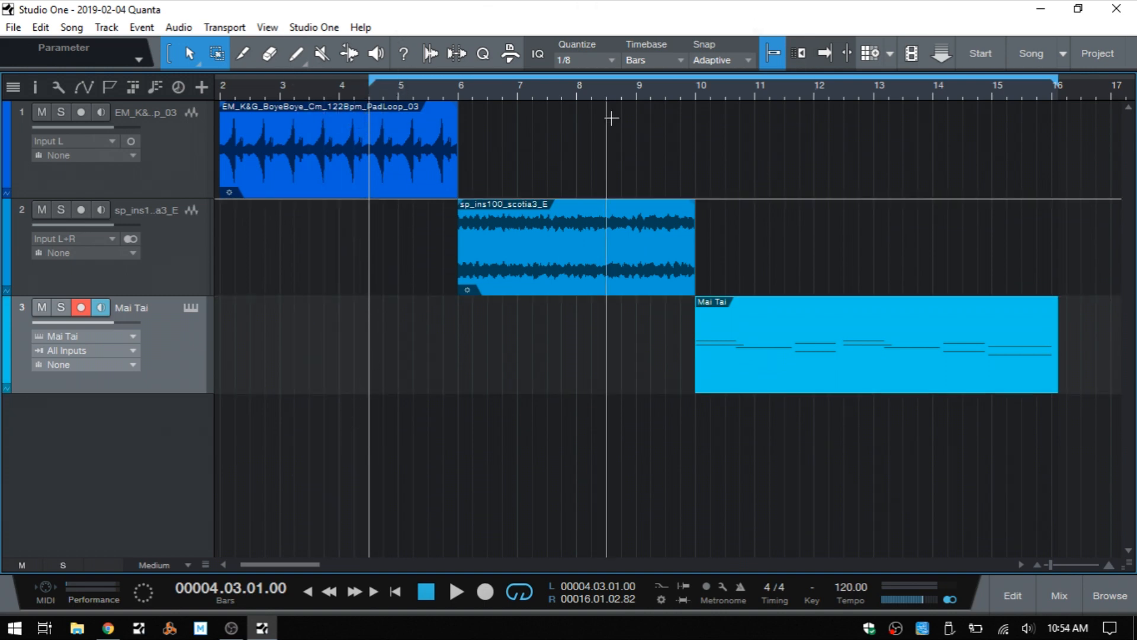
pyautogui.moveTo(781, 101)
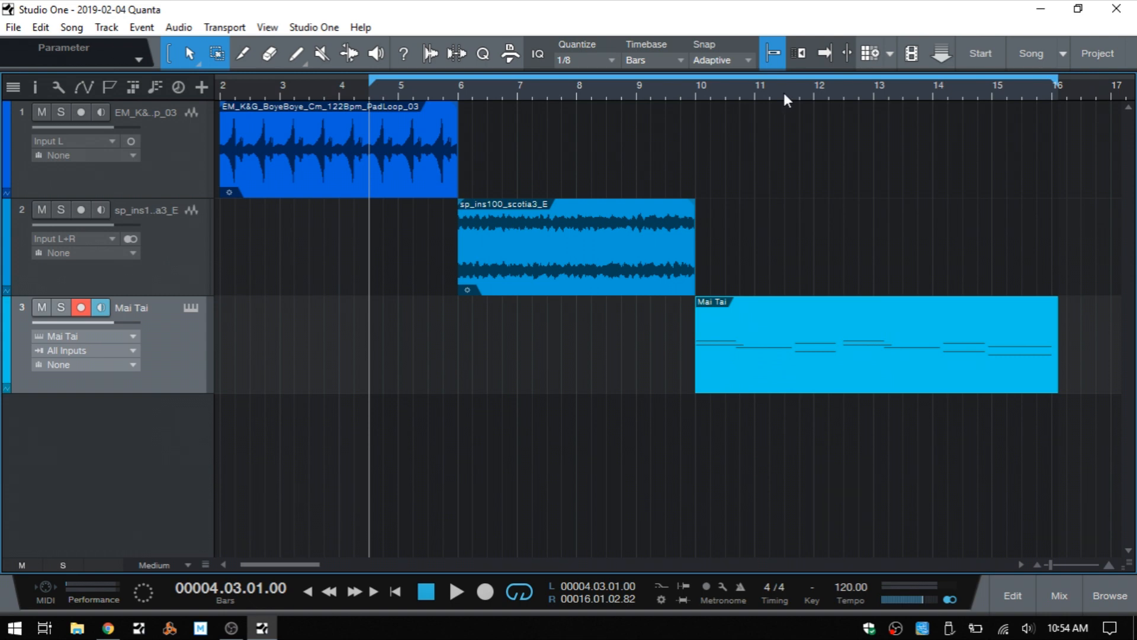
pyautogui.click(784, 85)
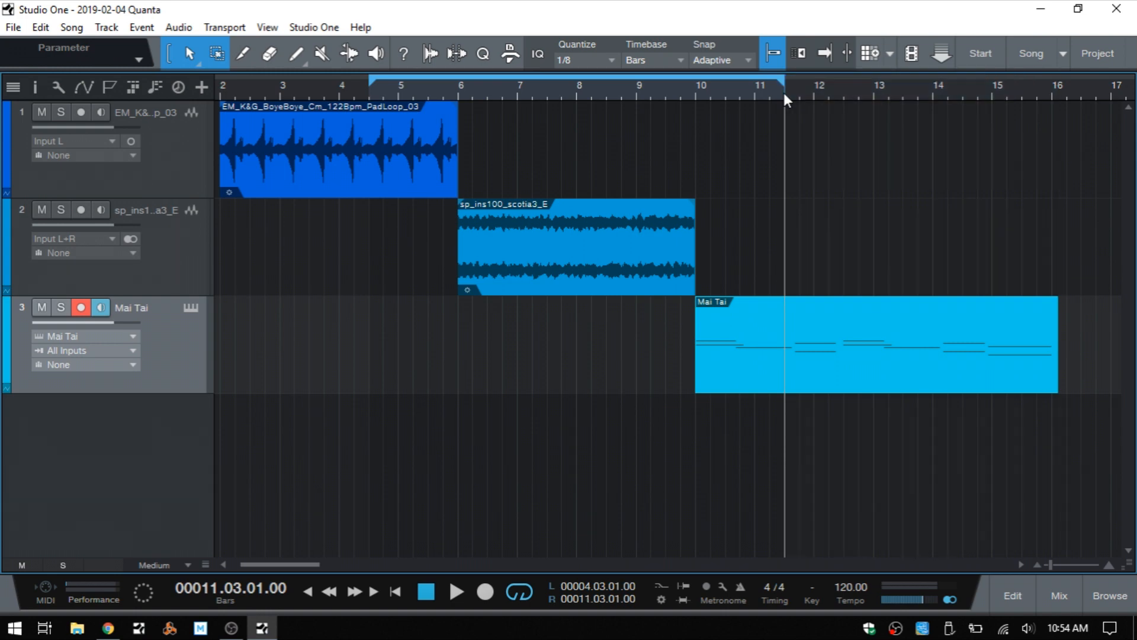
pyautogui.moveTo(833, 201)
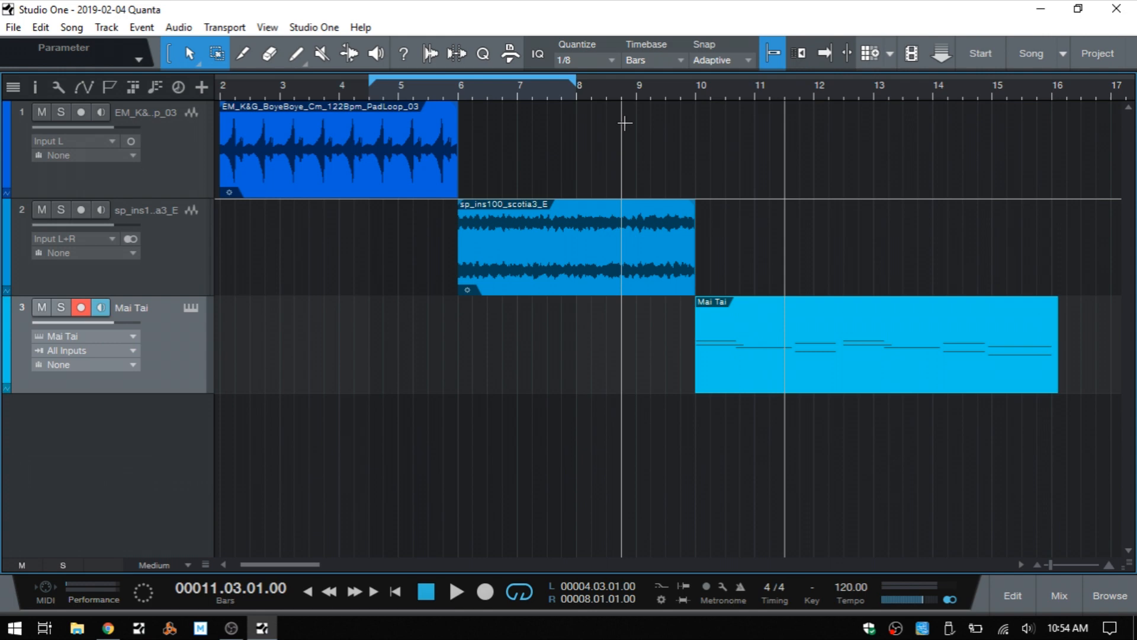
pyautogui.moveTo(618, 139)
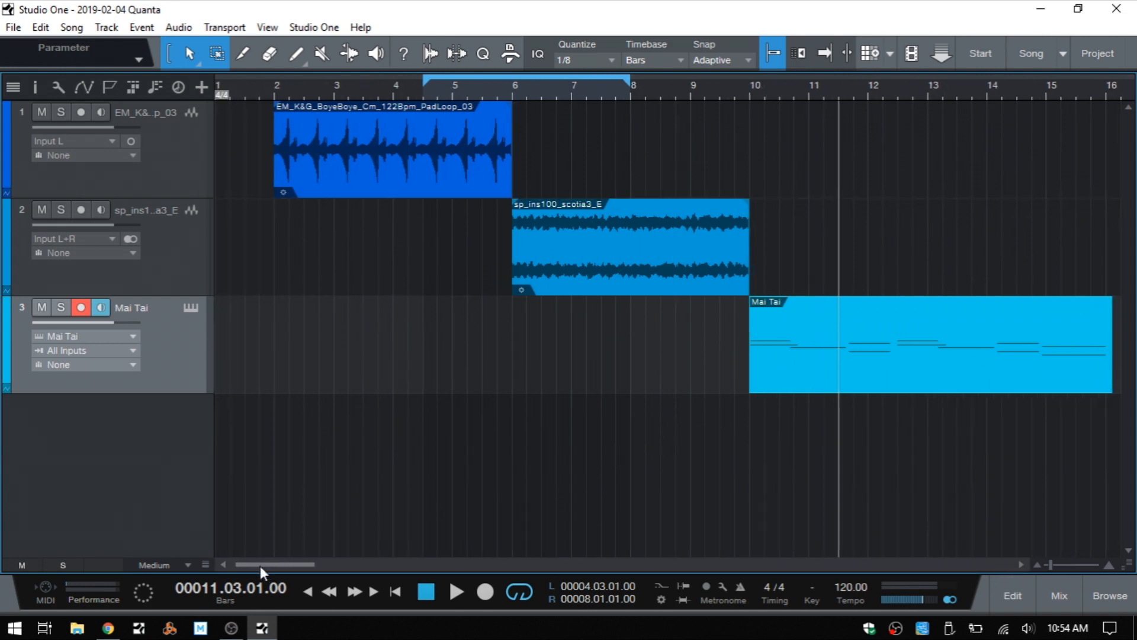
pyautogui.moveTo(573, 87)
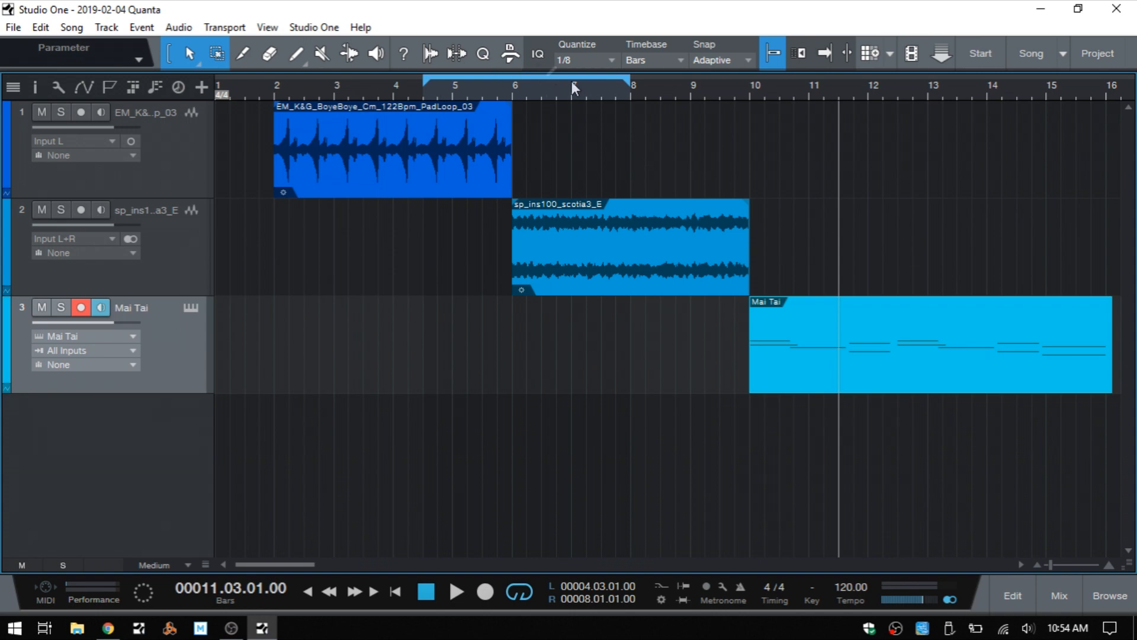
pyautogui.moveTo(841, 93)
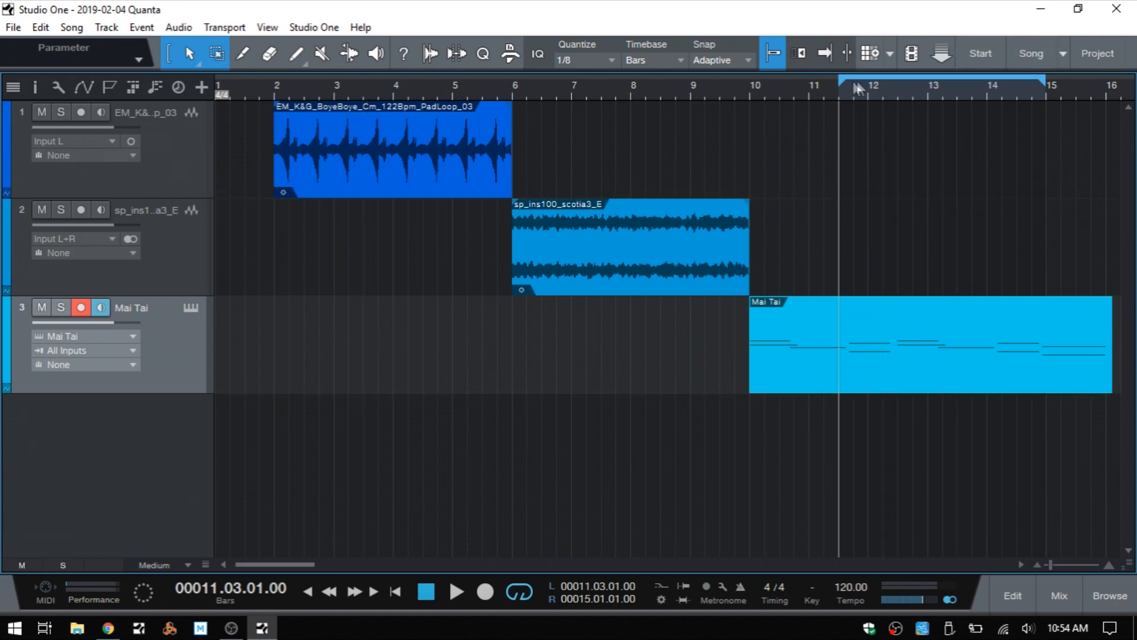
pyautogui.moveTo(890, 91)
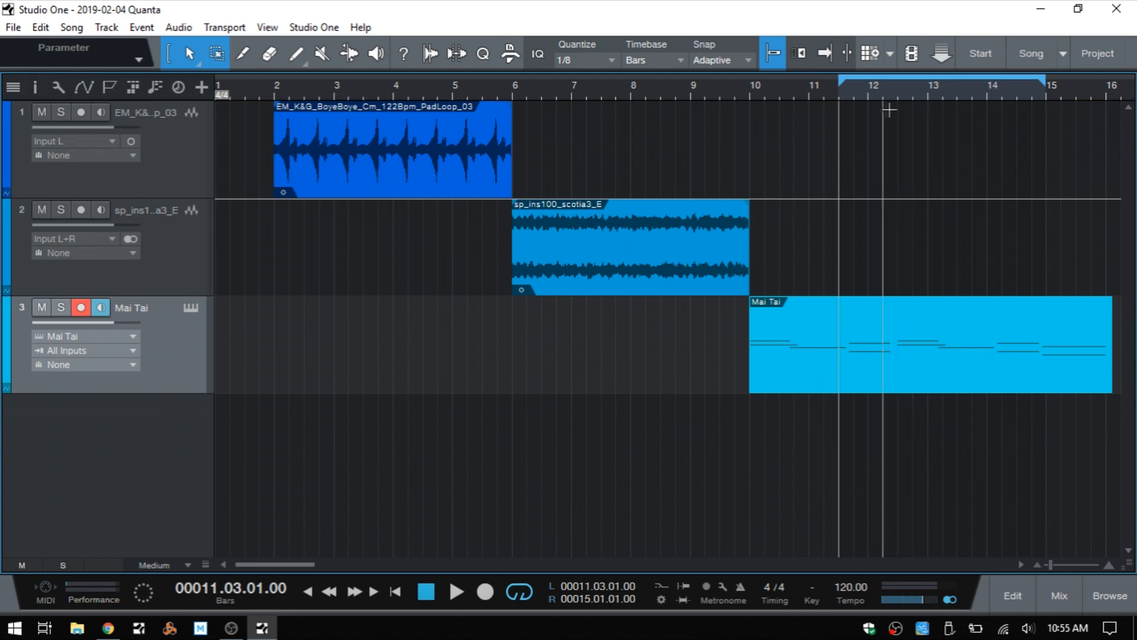
pyautogui.moveTo(865, 113)
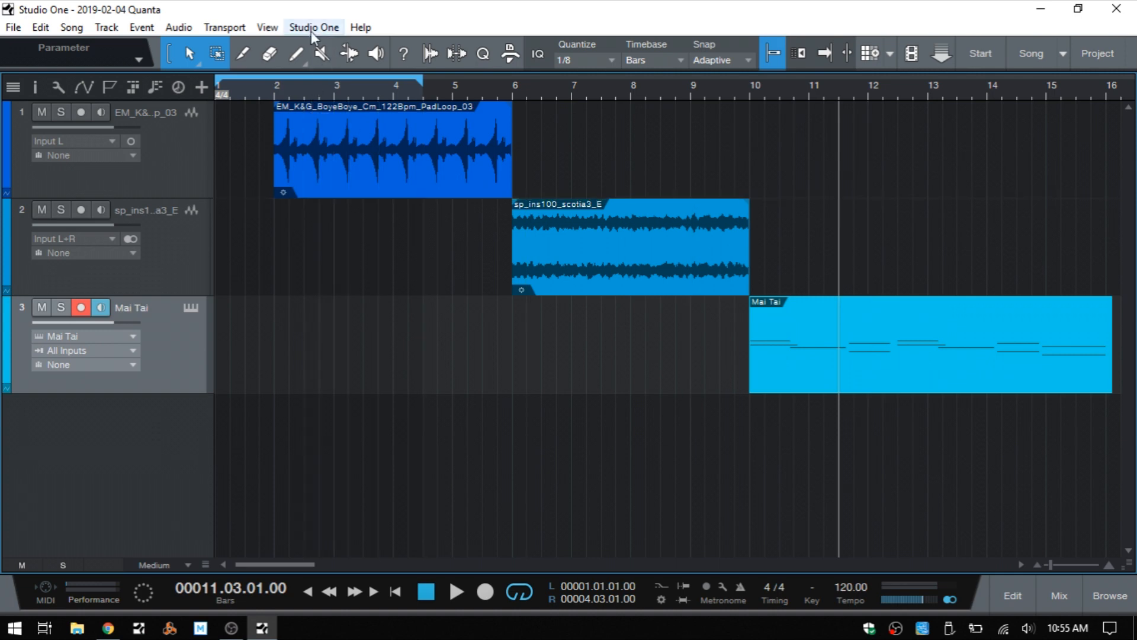
# Open Studio One > Options, General, Keyboard Shortcuts.
pyautogui.click(313, 28)
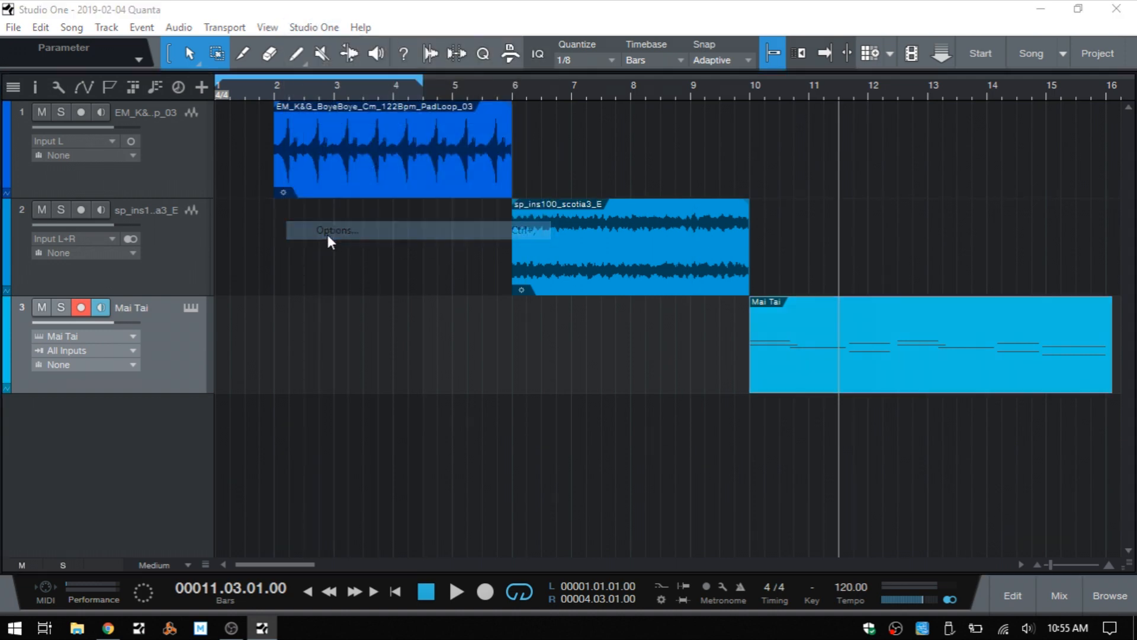
pyautogui.click(336, 229)
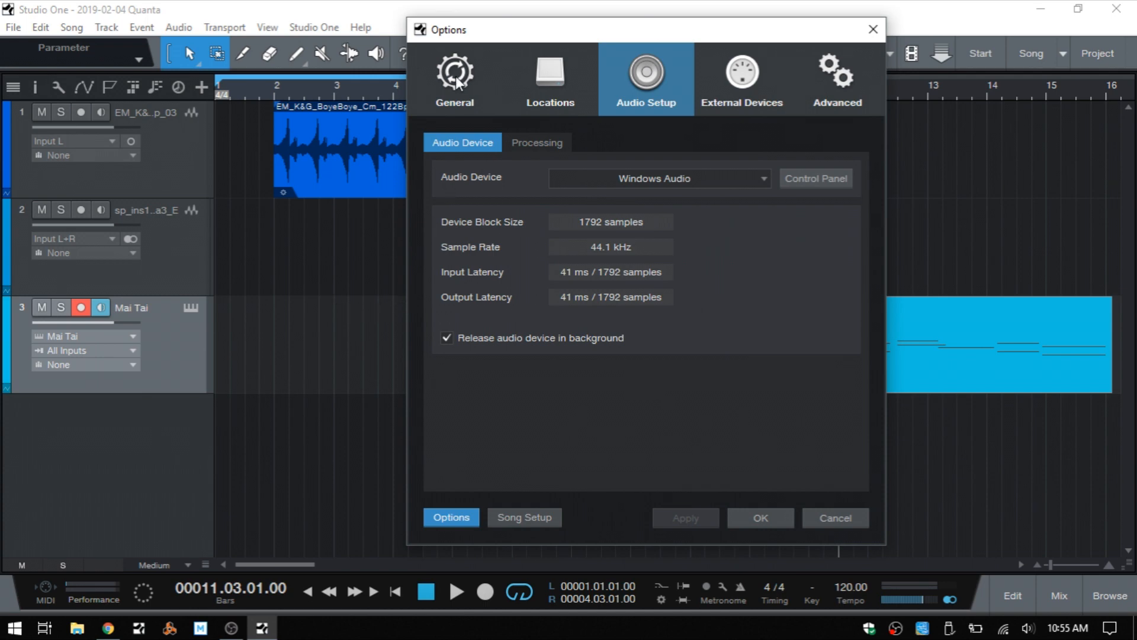
pyautogui.click(455, 78)
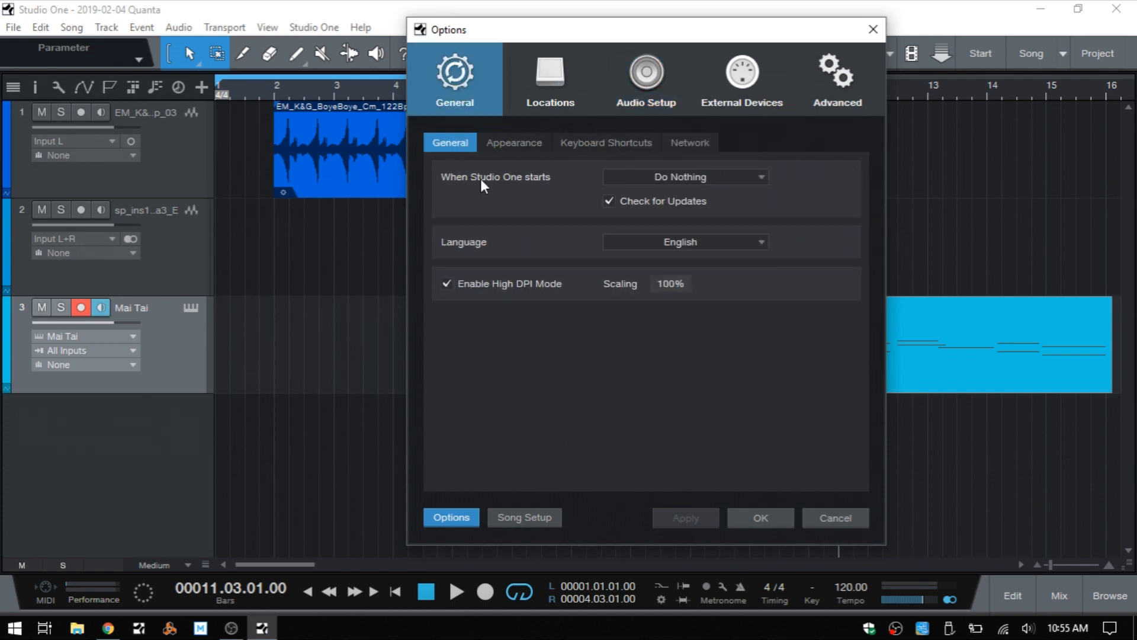
pyautogui.click(605, 142)
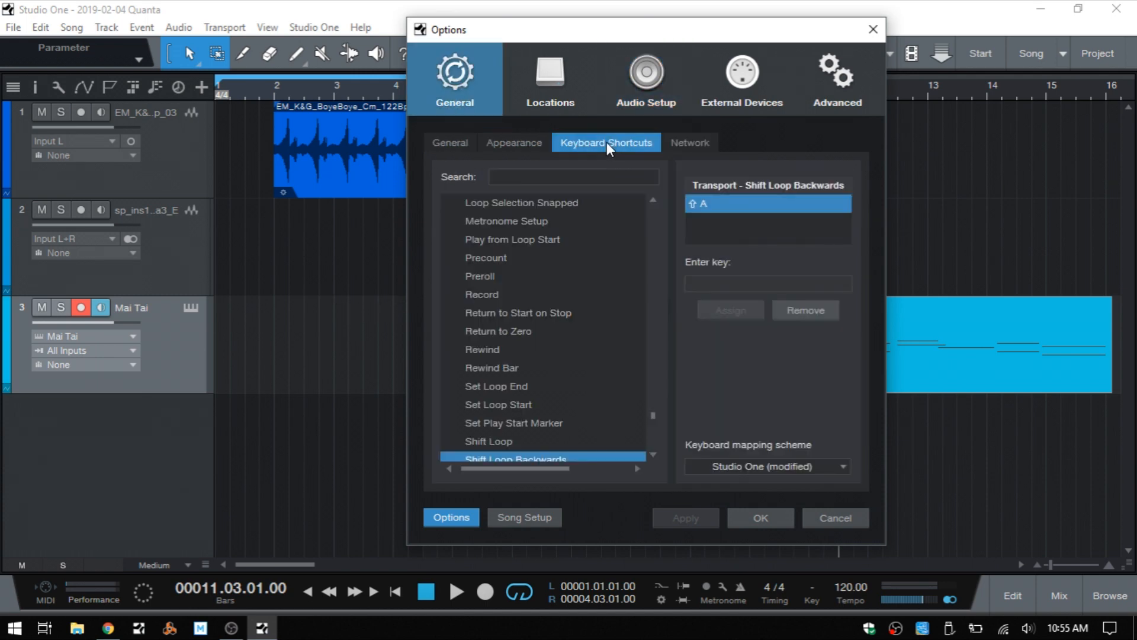
# Search the commands for 'shift' and view the Shift Loop shortcut, Shift+F.
pyautogui.click(573, 177)
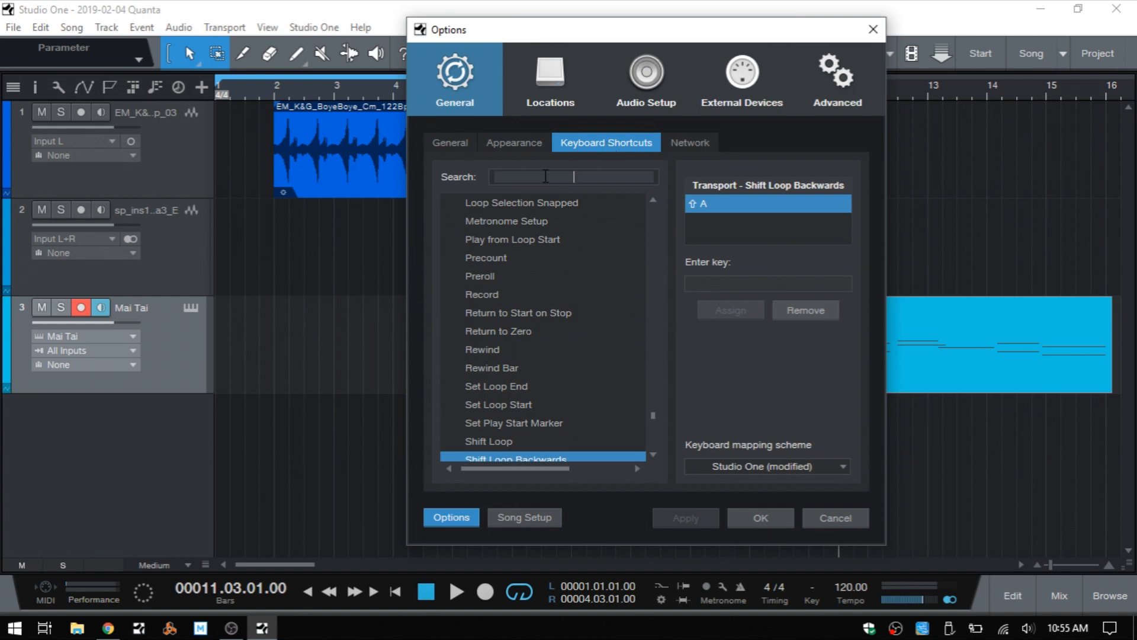
pyautogui.write('shi')
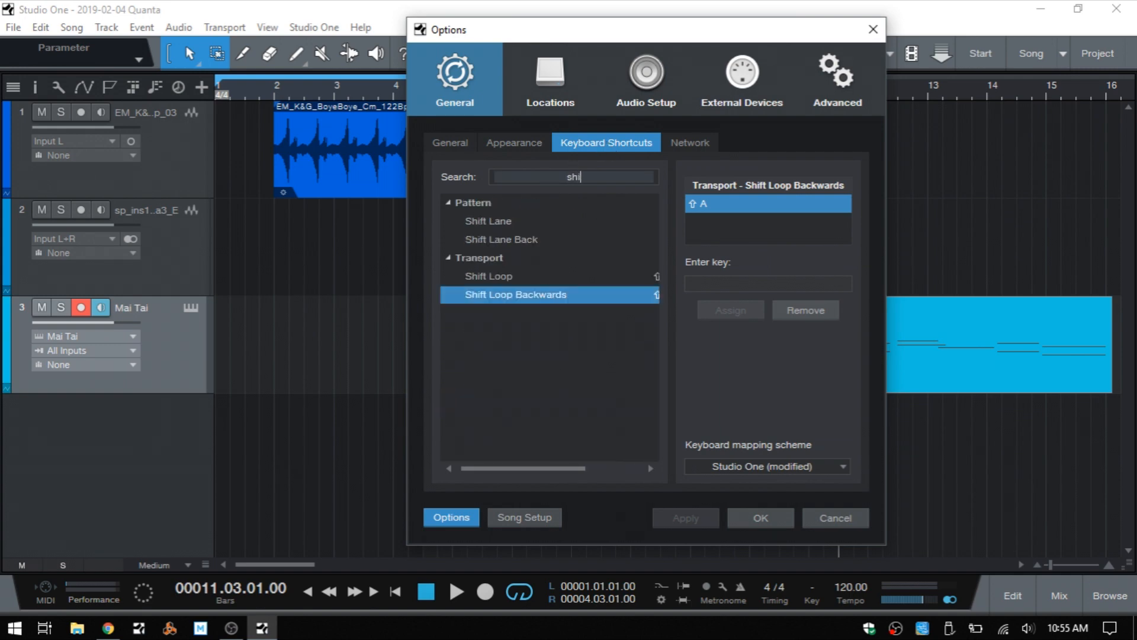
pyautogui.write('ft')
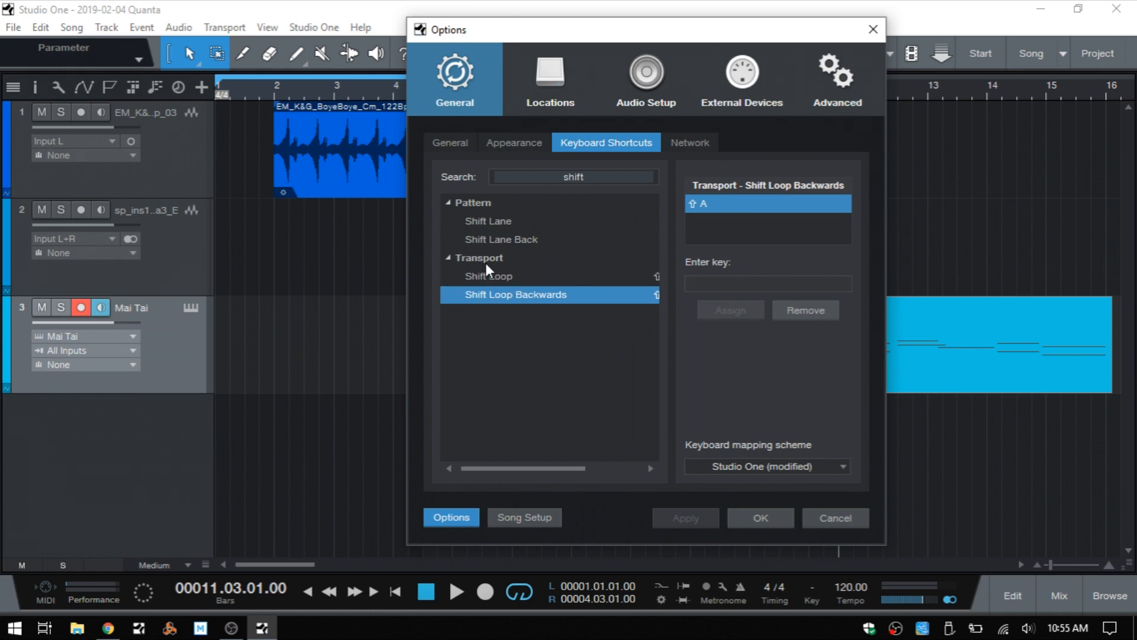
pyautogui.moveTo(520, 307)
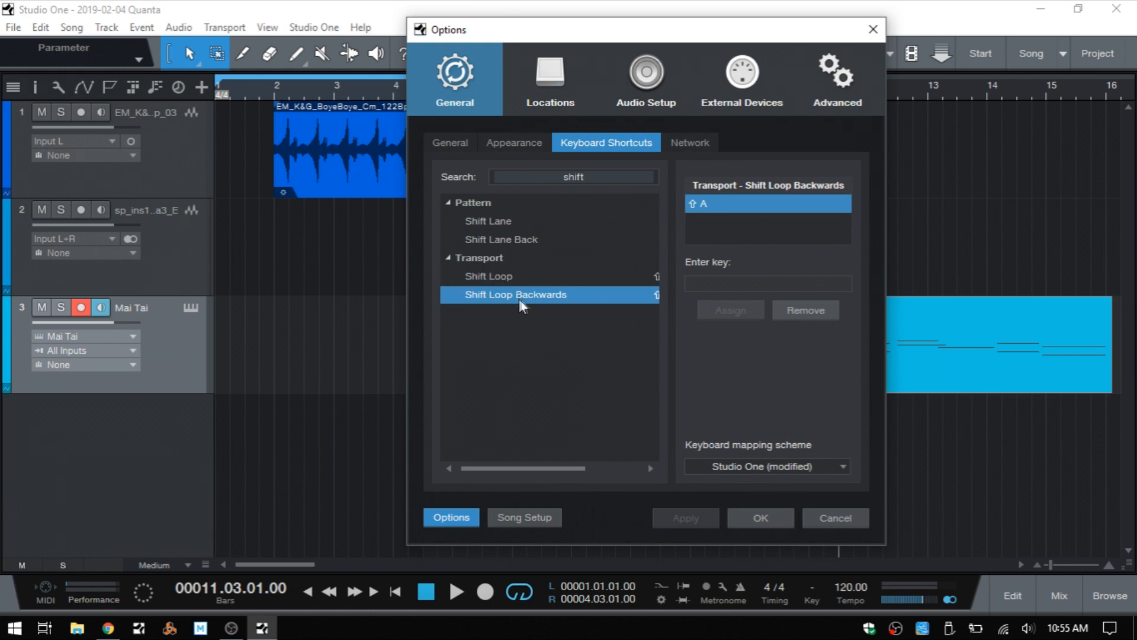
pyautogui.click(488, 277)
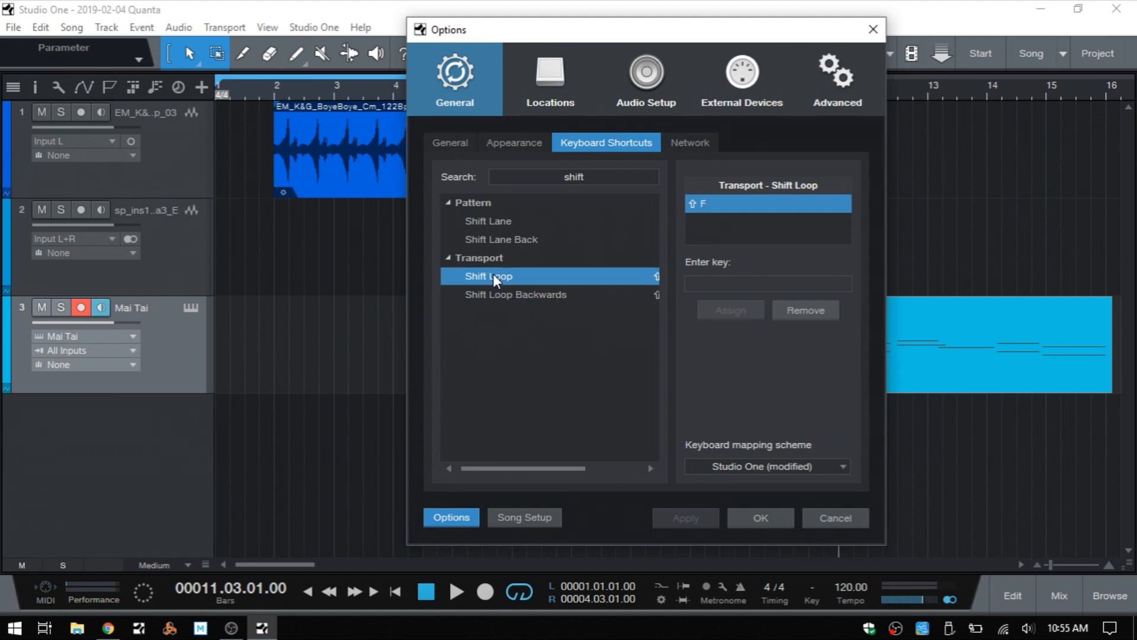
pyautogui.moveTo(605, 288)
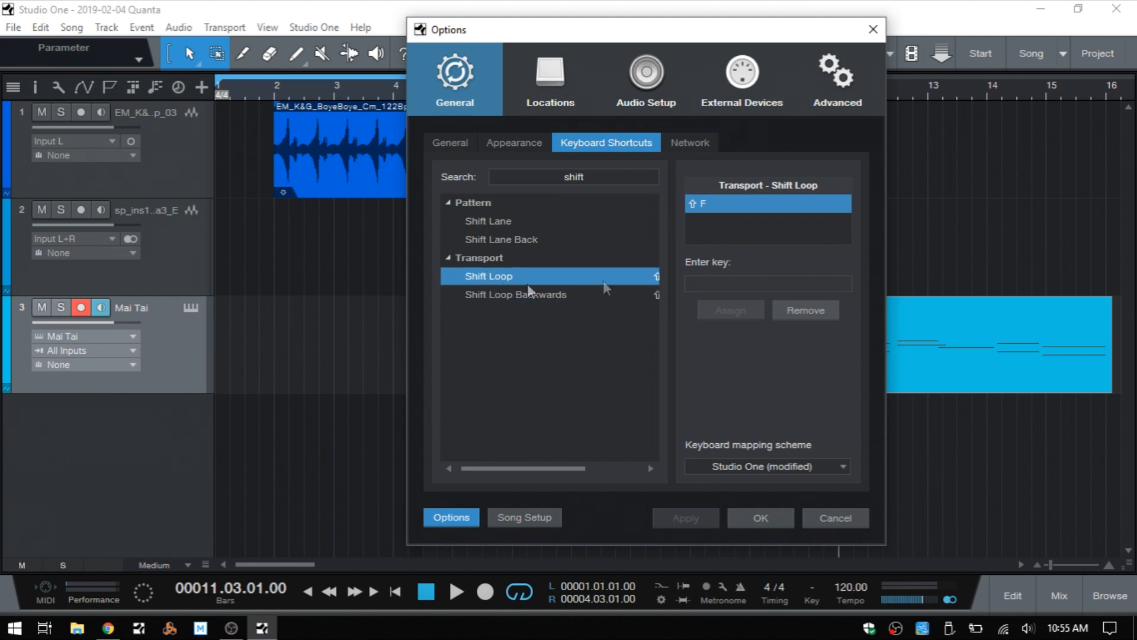
pyautogui.moveTo(748, 213)
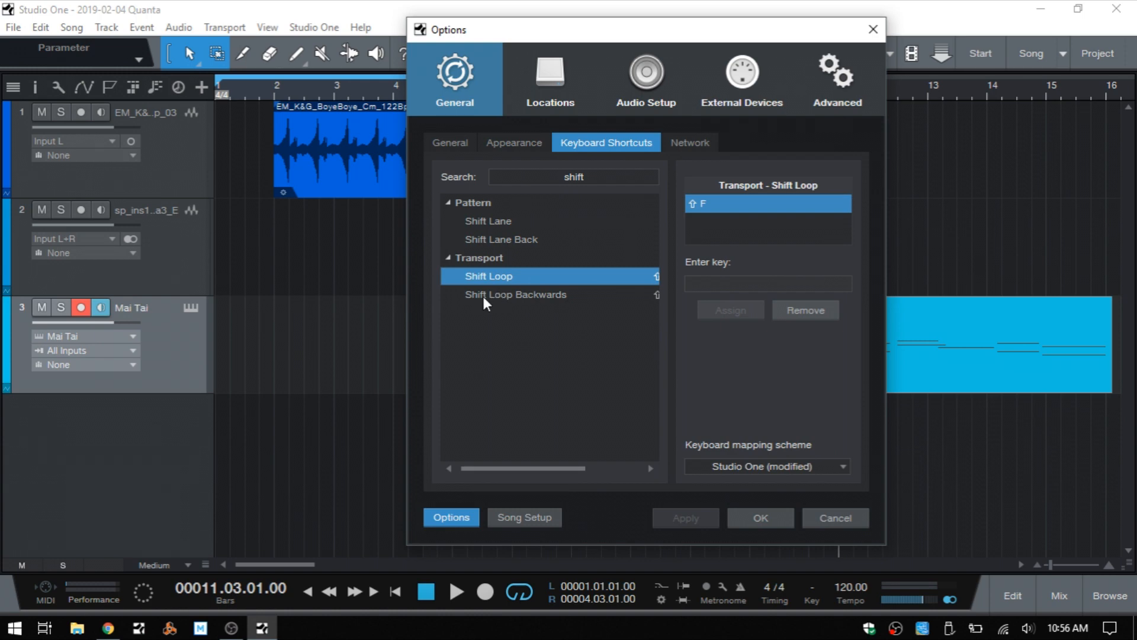
# Confirm Shift Loop Backwards uses Shift+A, recheck Shift Loop, then close Options.
pyautogui.click(516, 293)
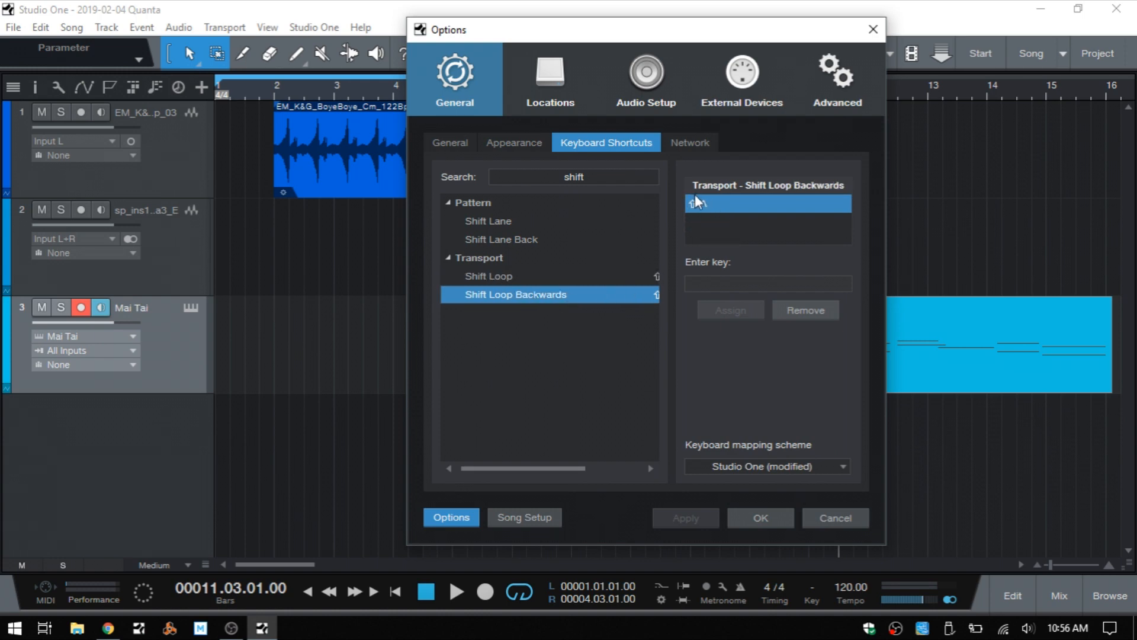
pyautogui.press('shift+a')
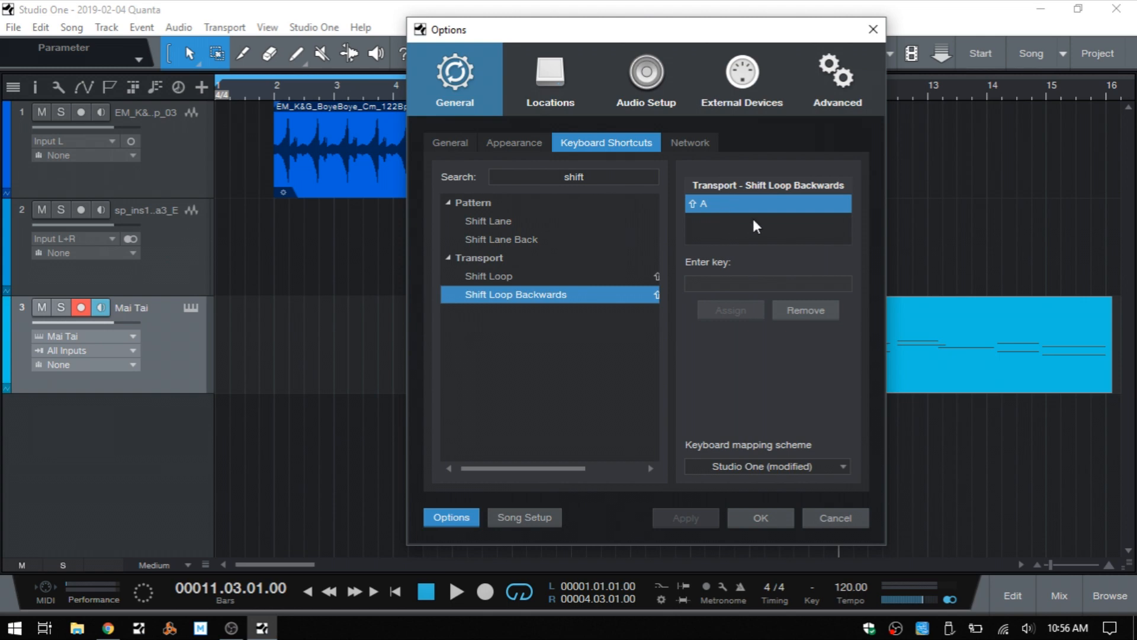
pyautogui.moveTo(497, 284)
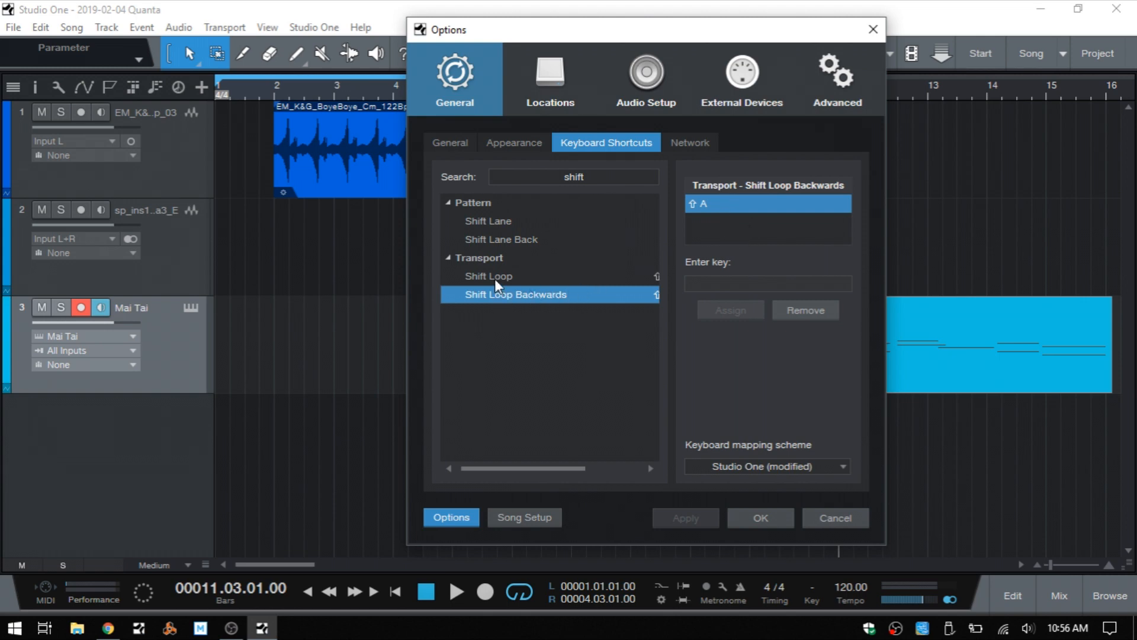
pyautogui.click(487, 277)
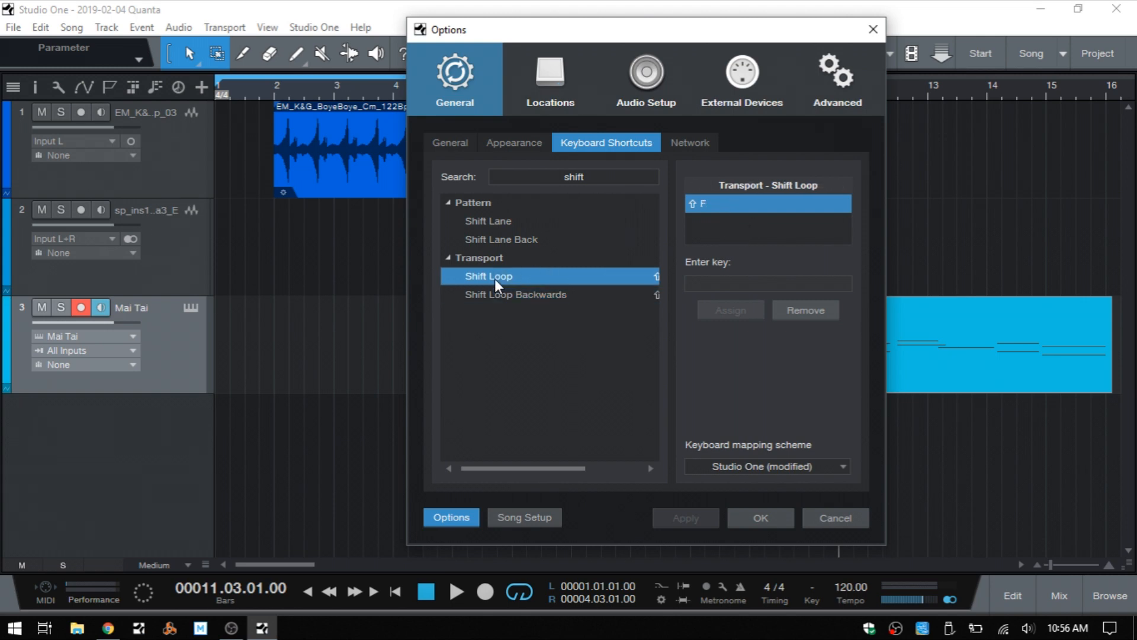
pyautogui.click(768, 283)
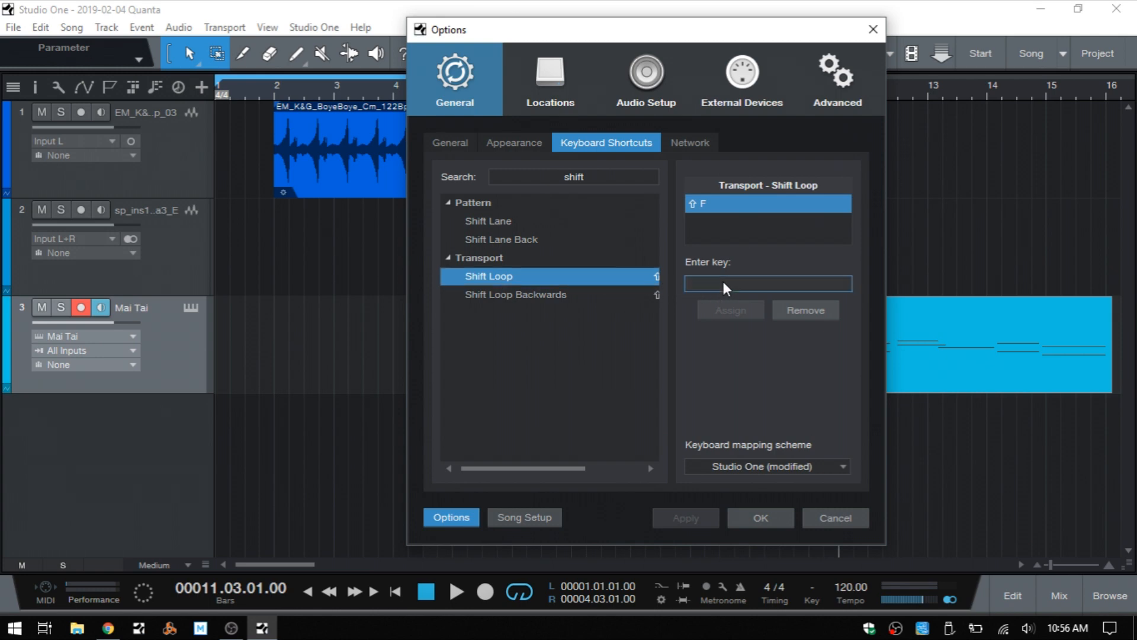
pyautogui.moveTo(737, 285)
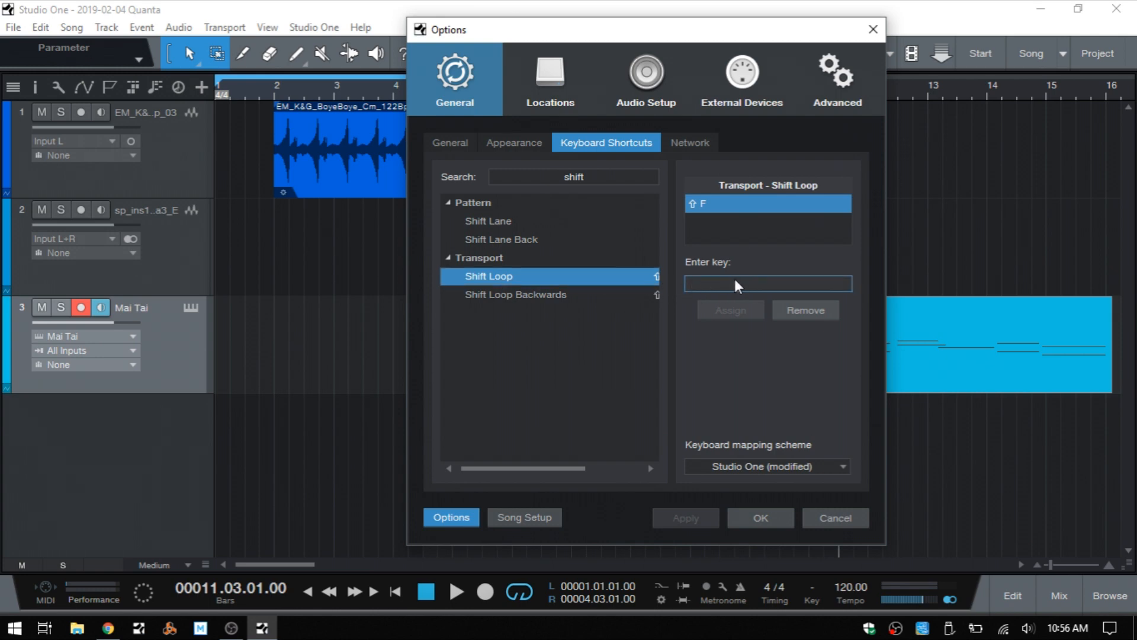
pyautogui.moveTo(733, 370)
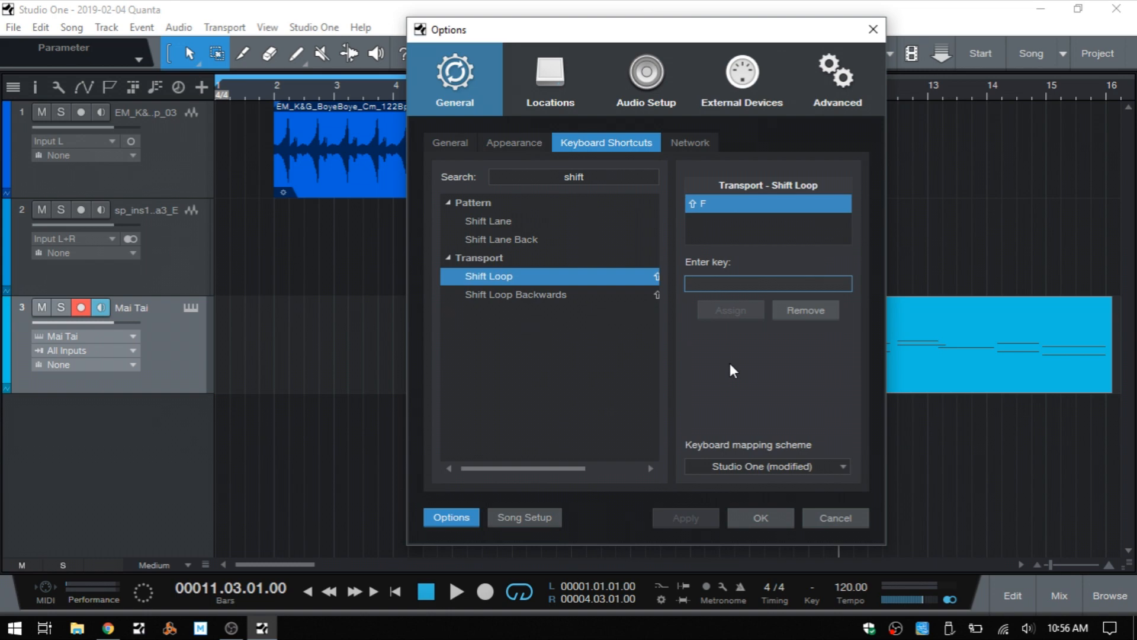
pyautogui.click(760, 517)
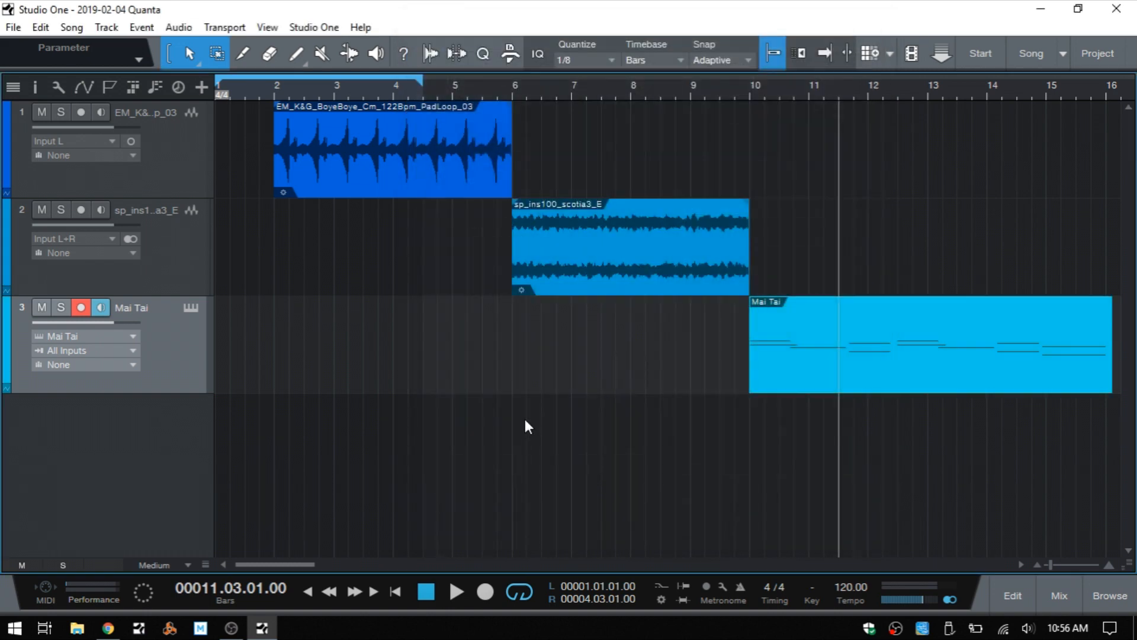
pyautogui.moveTo(381, 108)
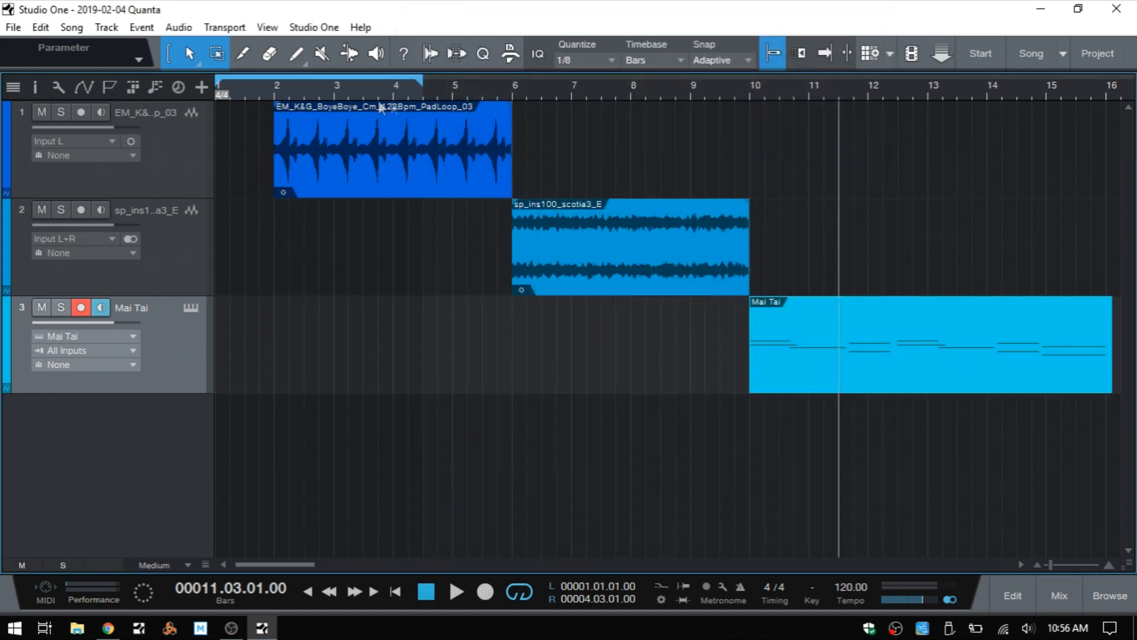